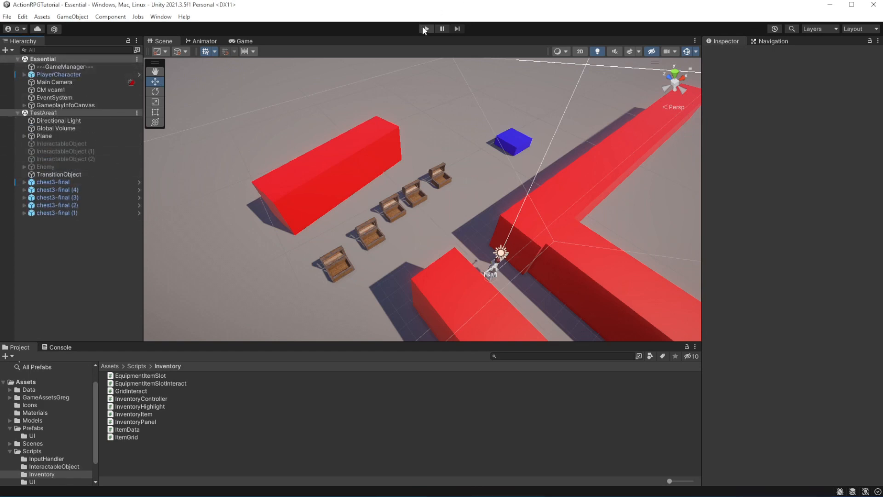
# Play-test opening the chests, then stop and select chest3-final (1) in the Hierarchy
pyautogui.click(426, 29)
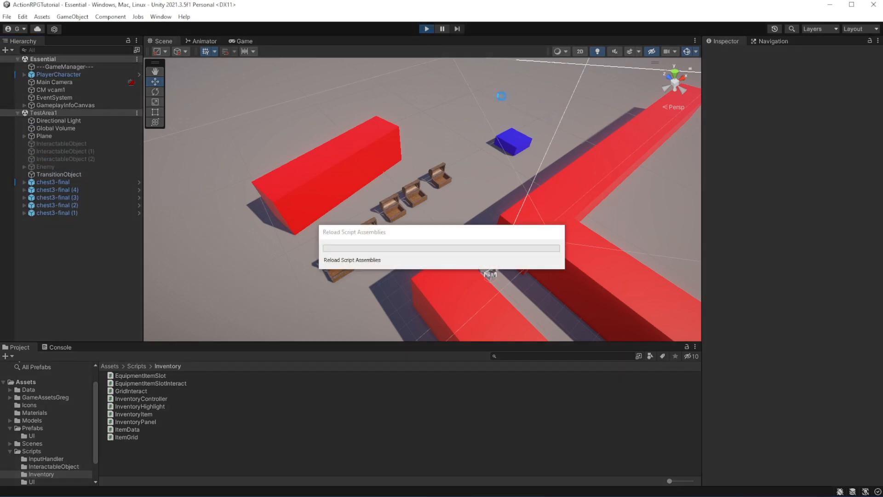
pyautogui.click(244, 40)
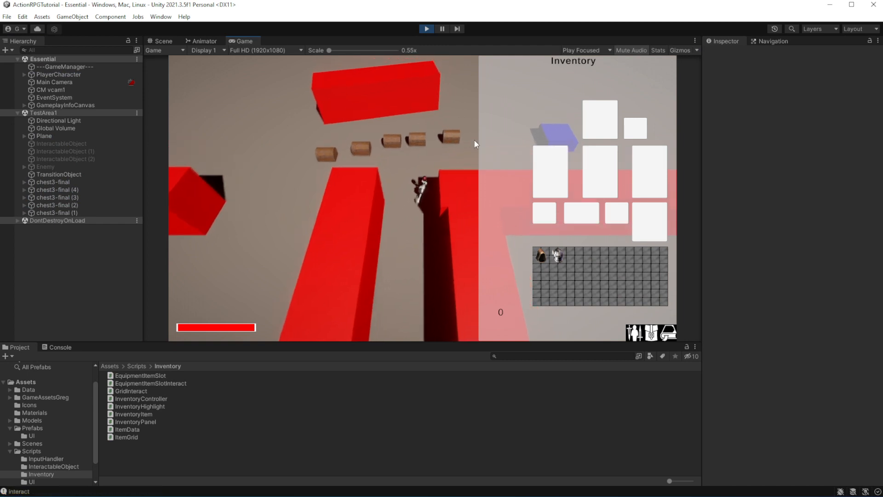
pyautogui.click(60, 346)
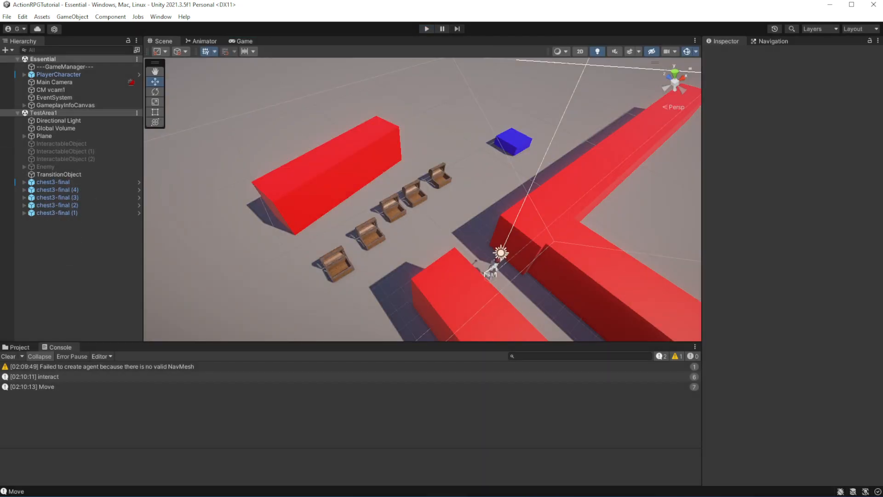
pyautogui.click(57, 190)
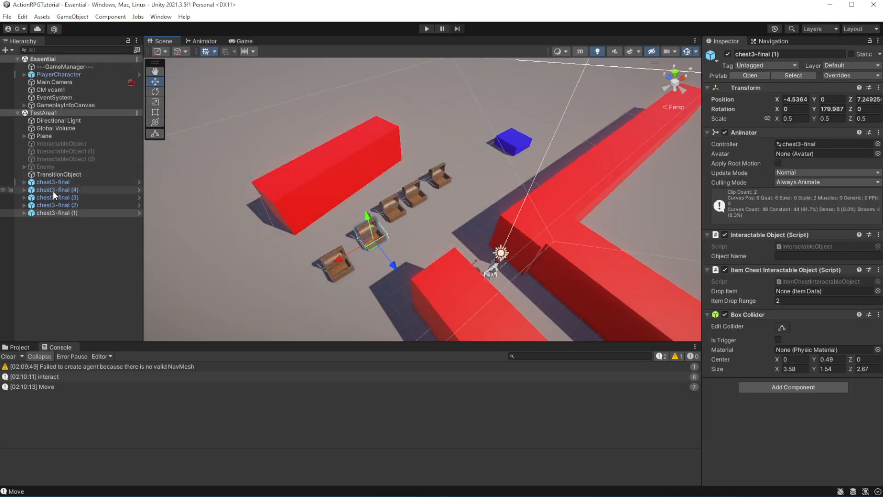
pyautogui.click(56, 213)
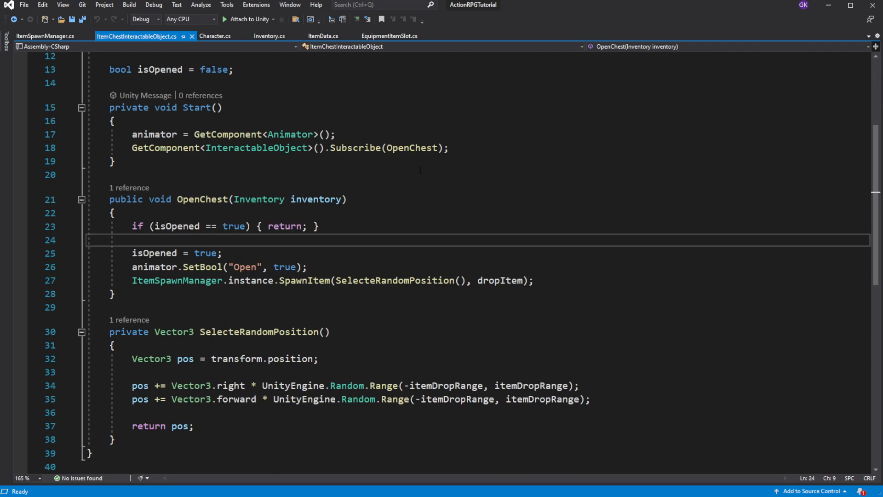
# Insert GetComponent<Collider>() on a new line in OpenChest before isOpened is set
pyautogui.write('GetComponent<>')
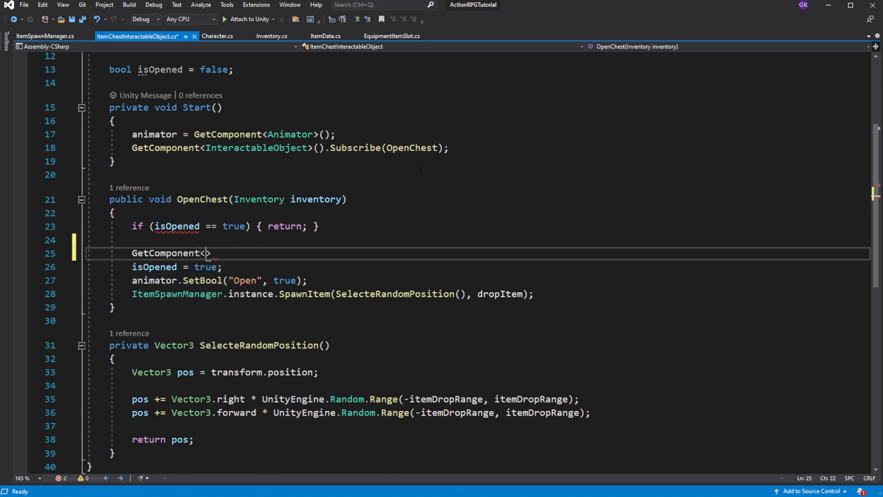
pyautogui.write('Collider>')
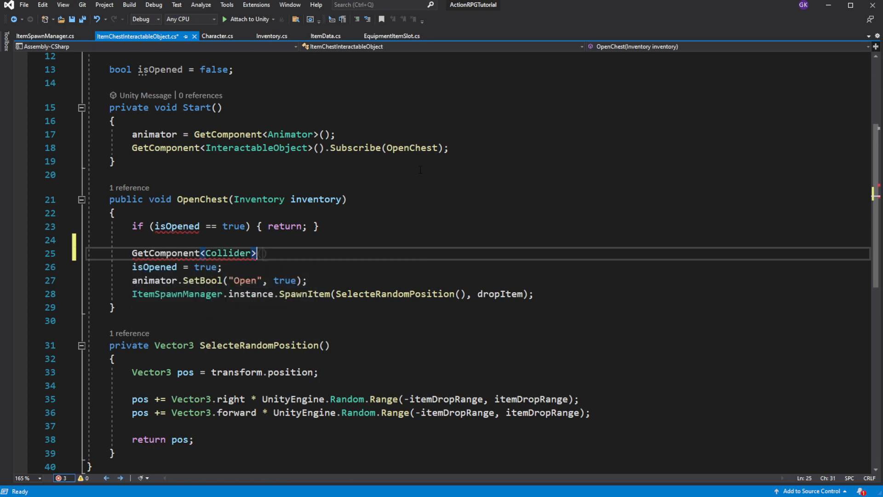
pyautogui.write('().S')
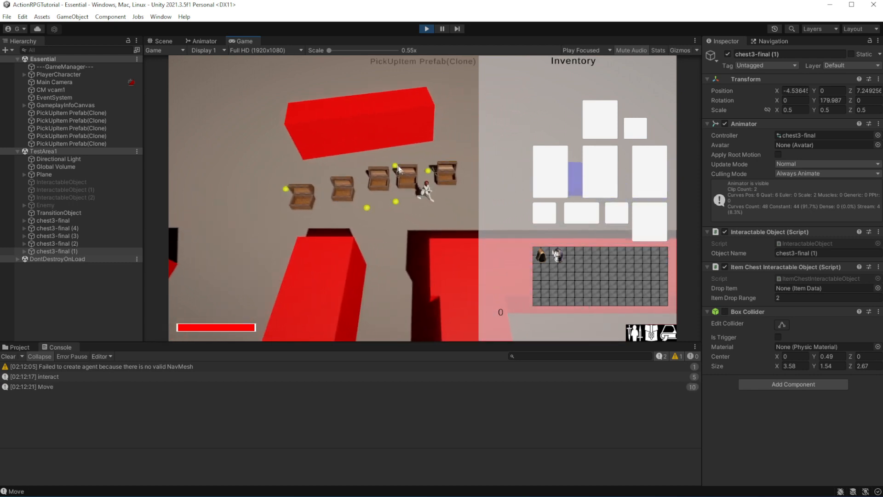
# Stop and rerun play mode twice to retest chest opening, then exit play mode
pyautogui.click(426, 29)
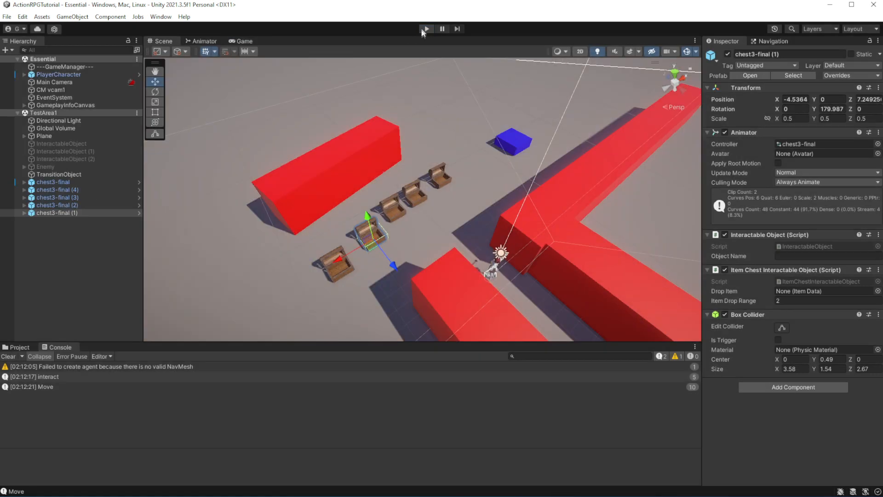
pyautogui.click(426, 29)
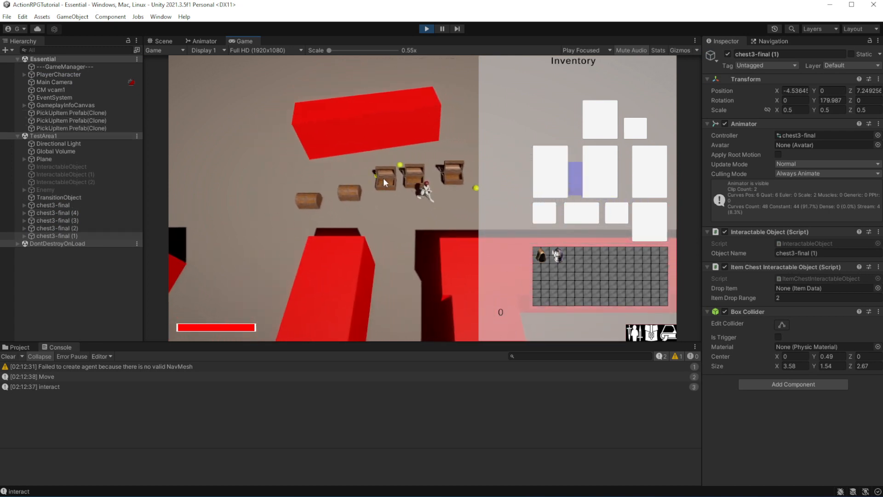
pyautogui.click(442, 29)
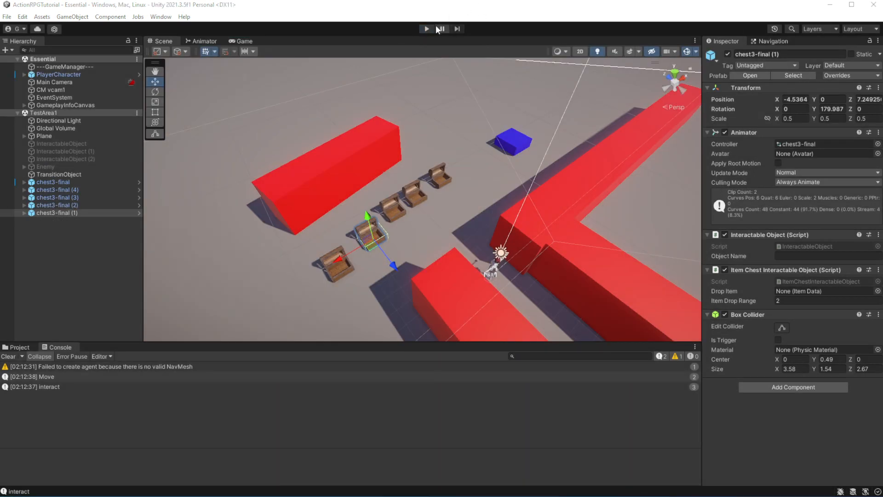
pyautogui.click(425, 28)
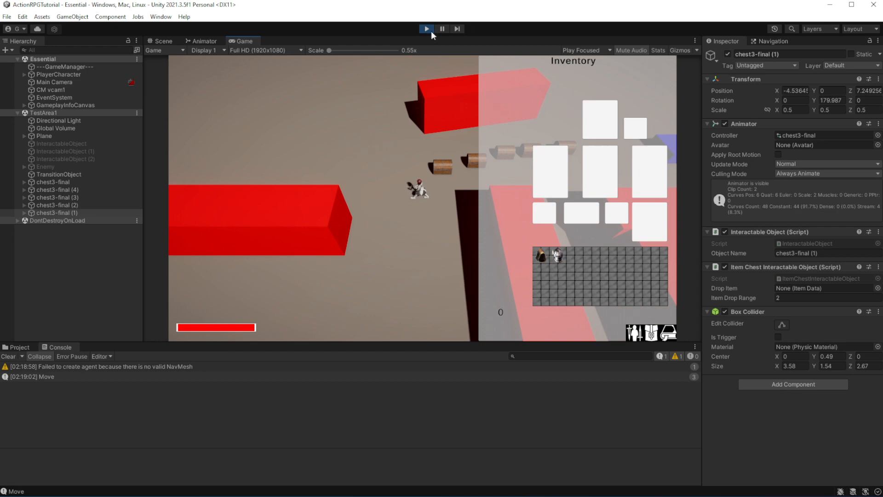
pyautogui.click(425, 28)
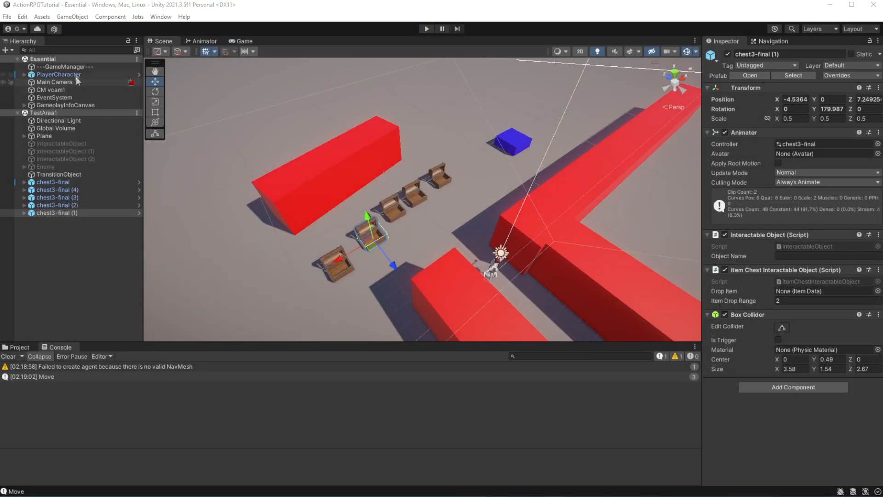
# Select PlayerCharacter and expand GameplayInfoCanvas to view its child objects
pyautogui.click(59, 75)
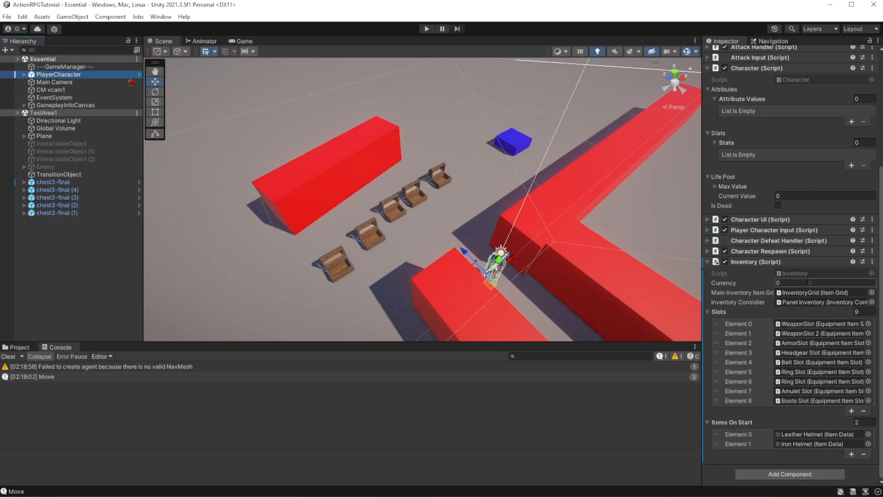
pyautogui.click(25, 105)
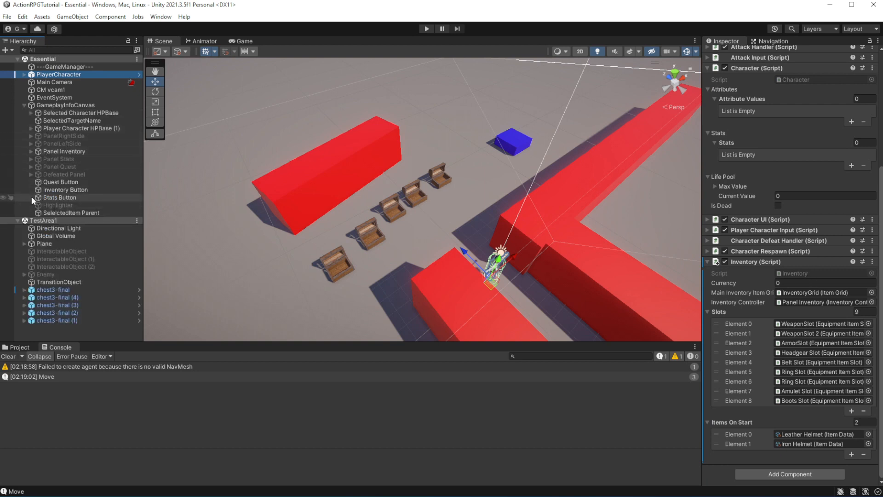
pyautogui.click(65, 189)
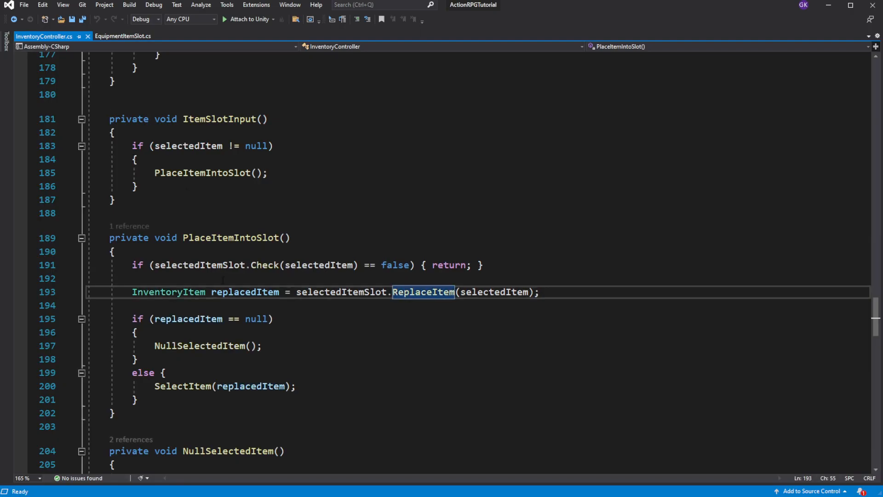
# Add an IsPointerOverGameObject() == true early return in ProcessMouseInput, importing UnityEngine.EventSystems
pyautogui.scroll(-3)
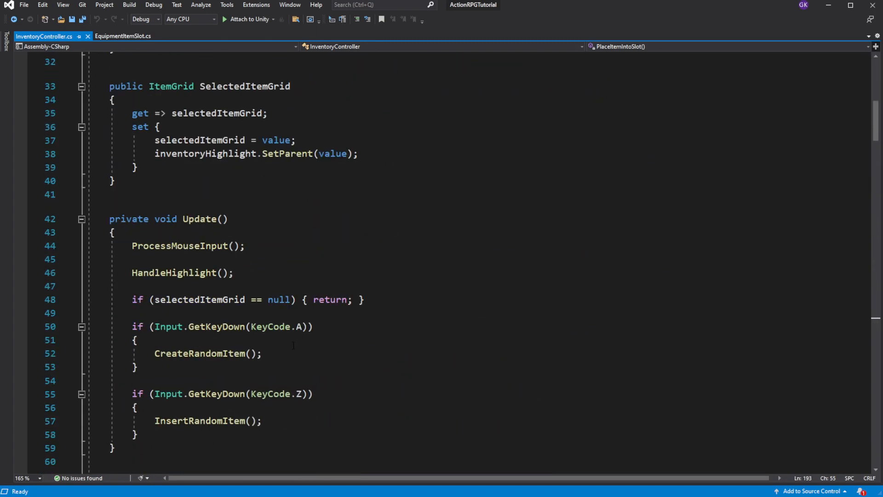
pyautogui.doubleClick(179, 206)
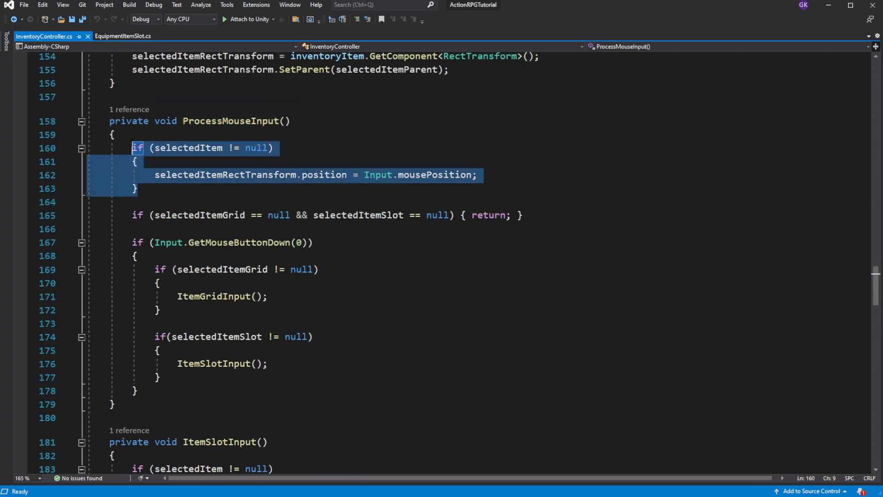
pyautogui.click(466, 215)
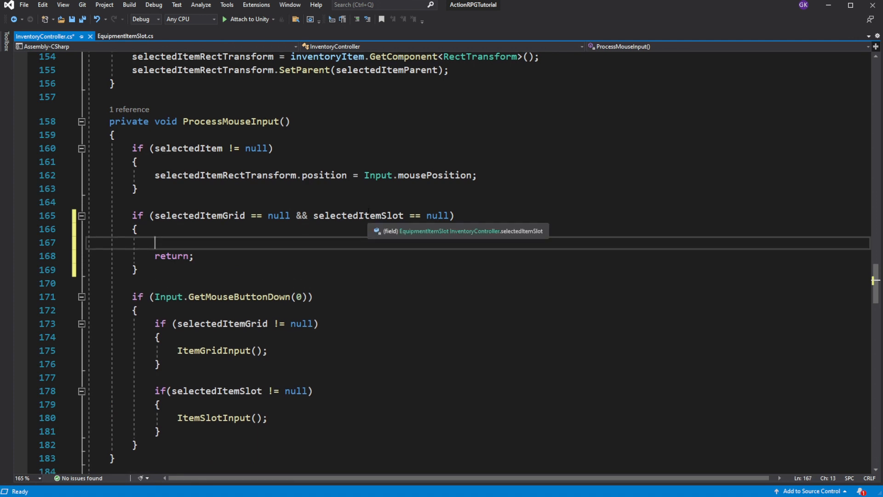
pyautogui.write('if(EventSystem')
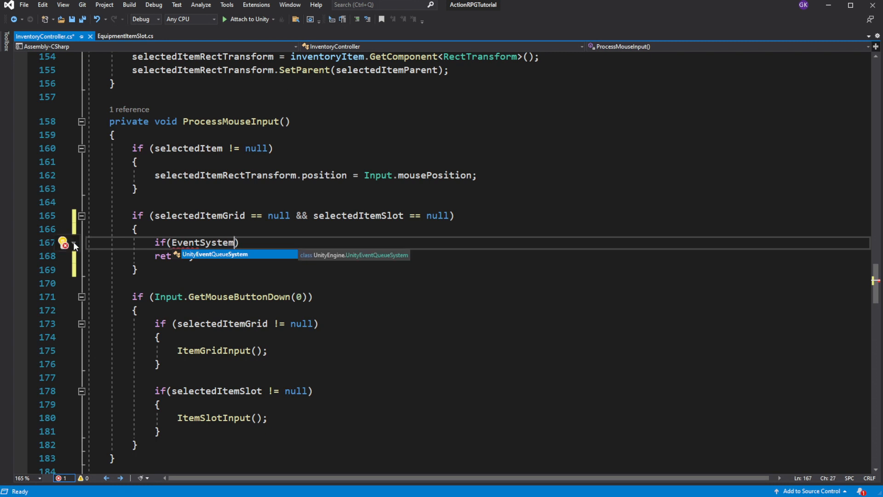
pyautogui.click(63, 242)
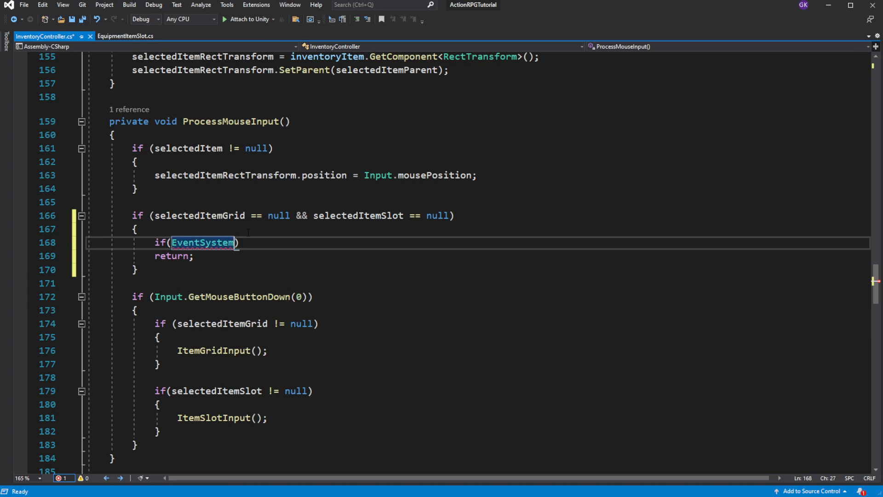
pyautogui.write('.current')
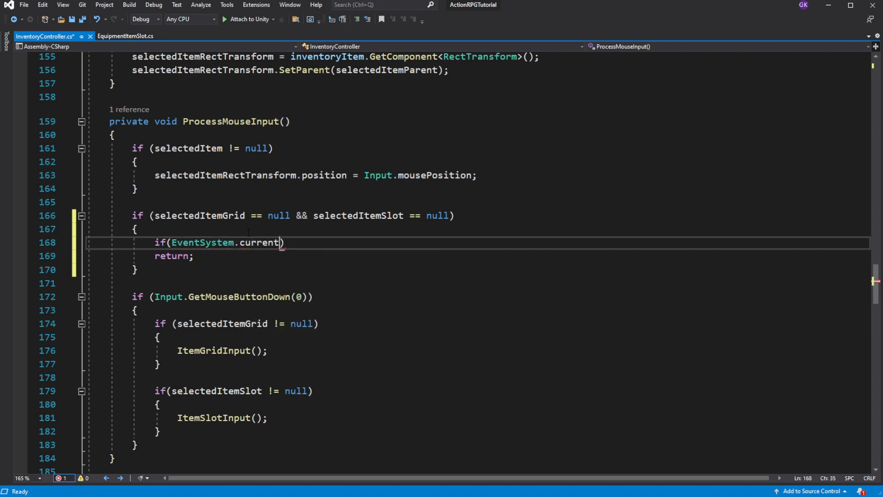
pyautogui.write('.')
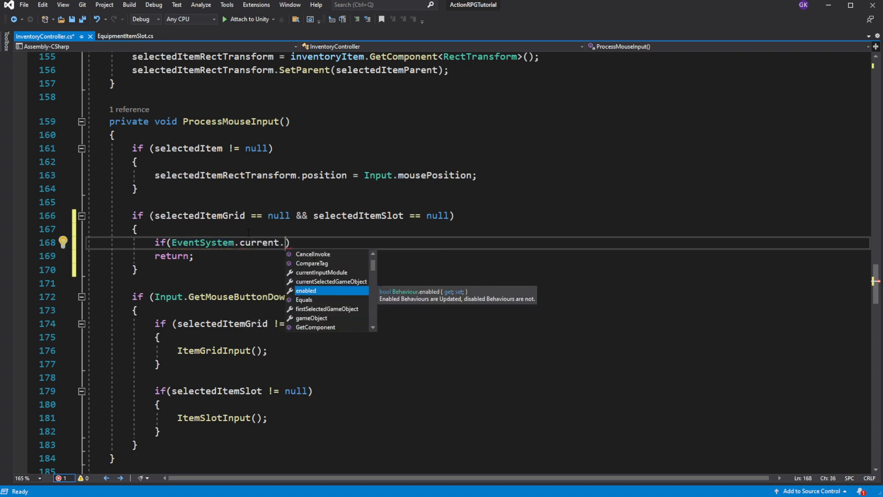
pyautogui.write('game')
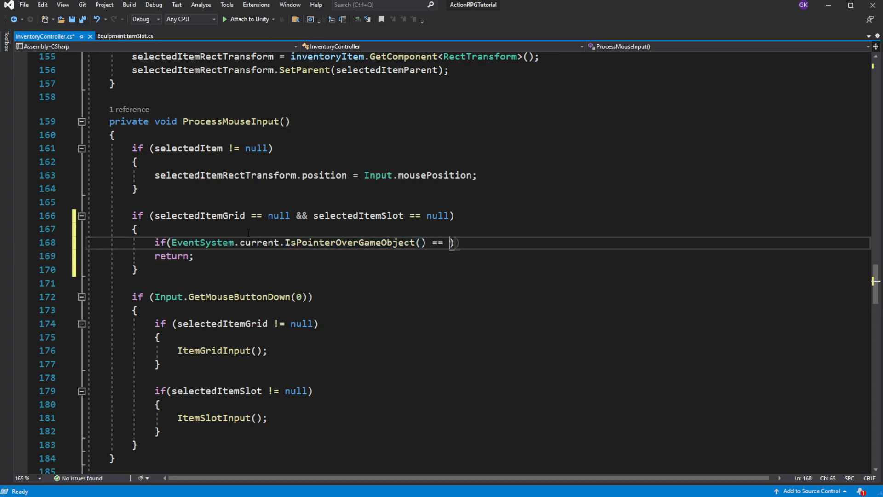
pyautogui.write('true')
pyautogui.write('return;')
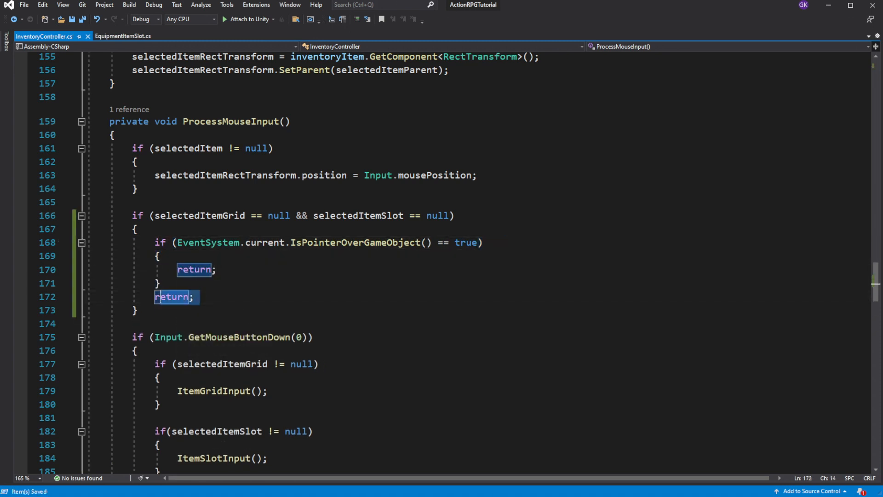
# Replace the leftover return with a GetMouseButtonDown check that calls ThrowItemAwayProcess()
pyautogui.press('Delete')
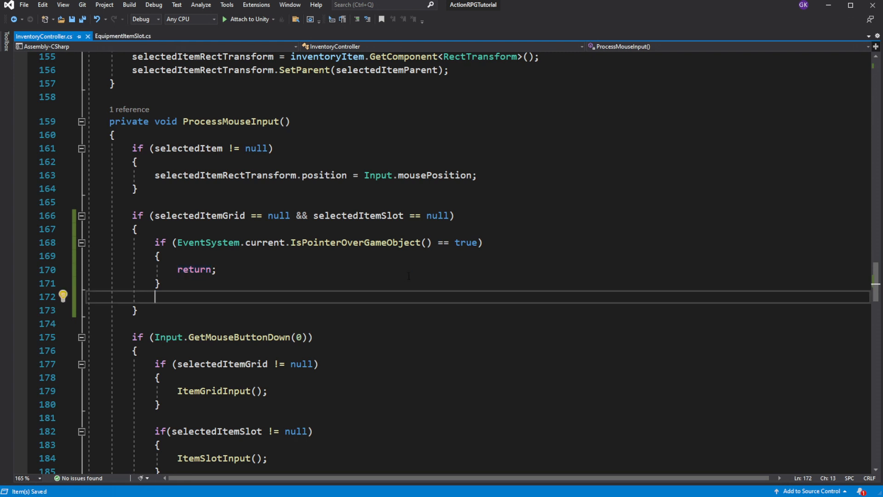
pyautogui.write('if()')
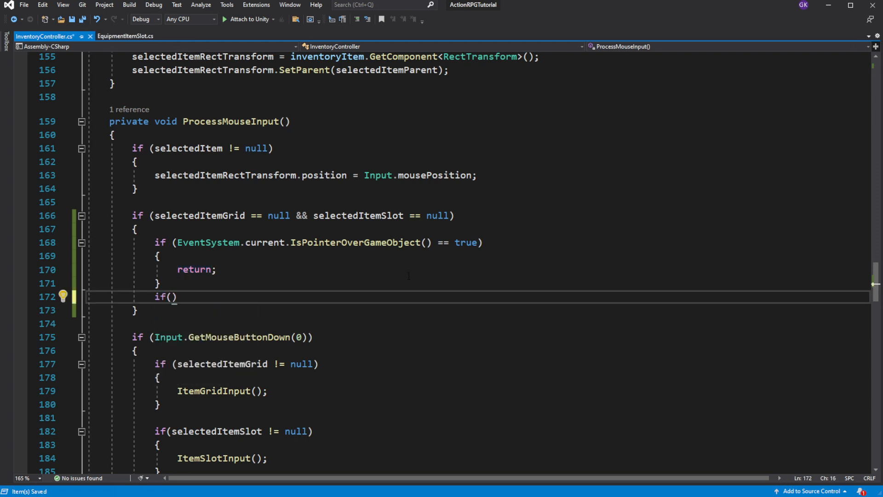
pyautogui.write('Input.Get')
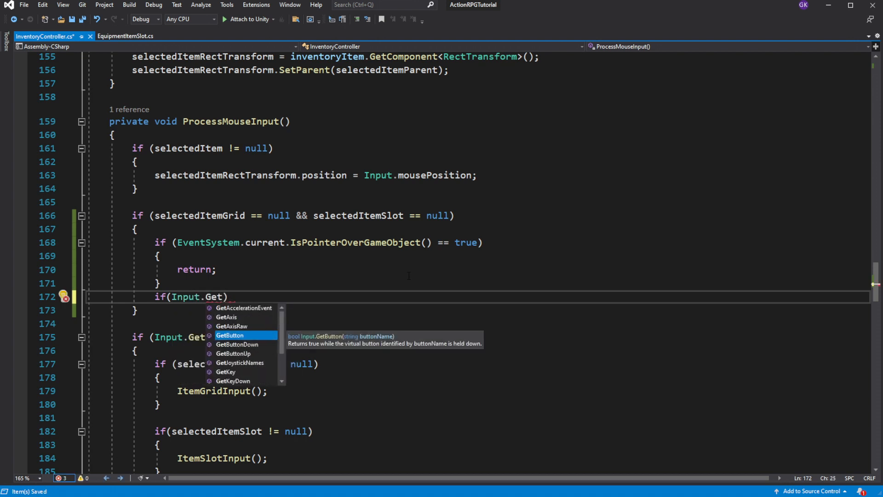
pyautogui.write('MouseButtonDown(0')
pyautogui.write('{')
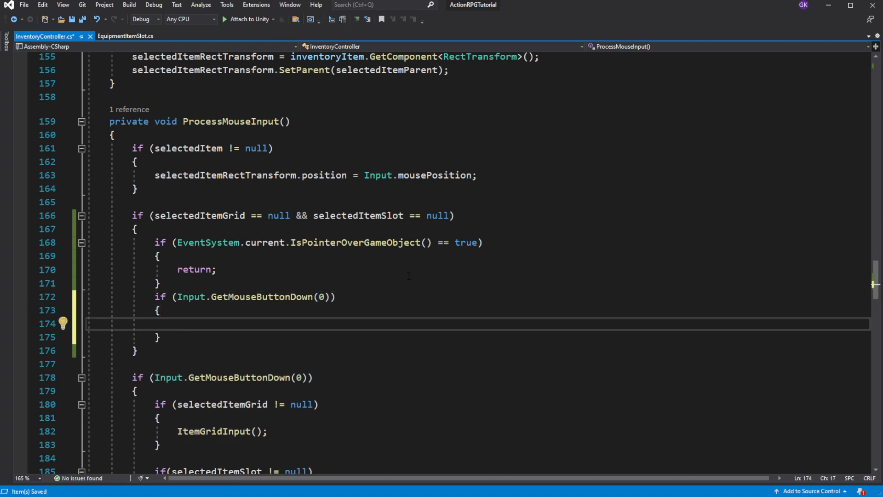
pyautogui.write('Throw')
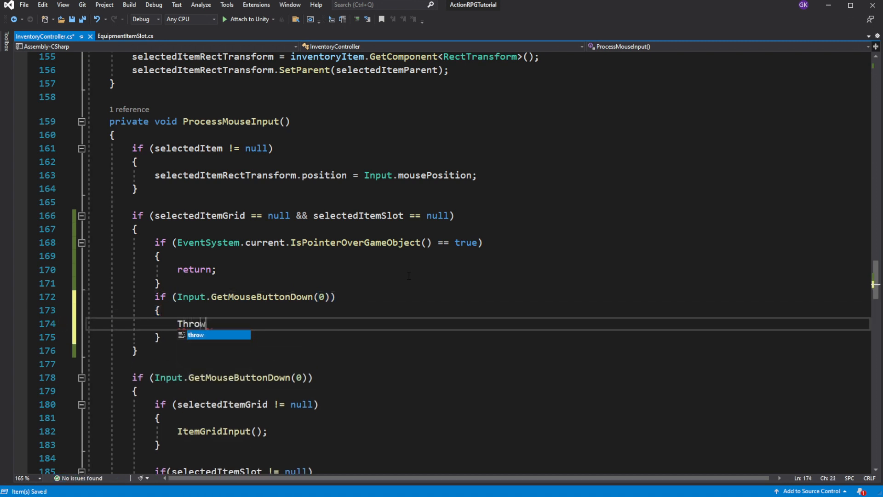
pyautogui.write('ItemAwayP')
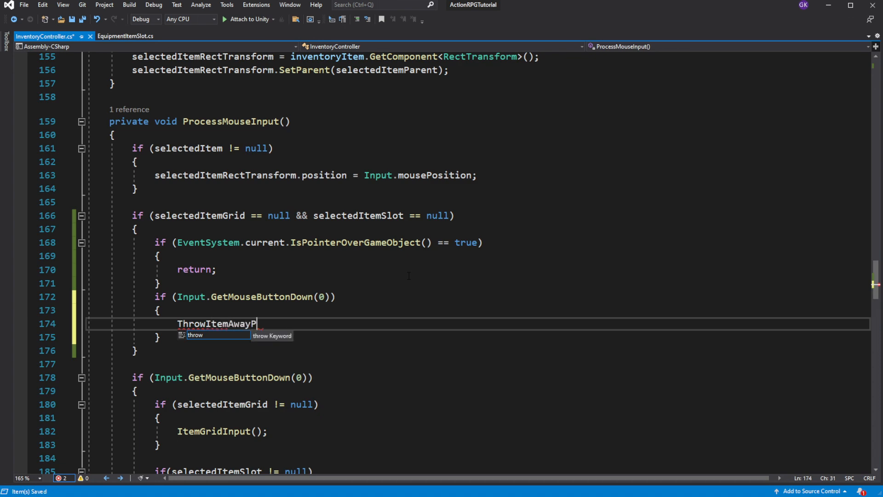
pyautogui.write('rocess();')
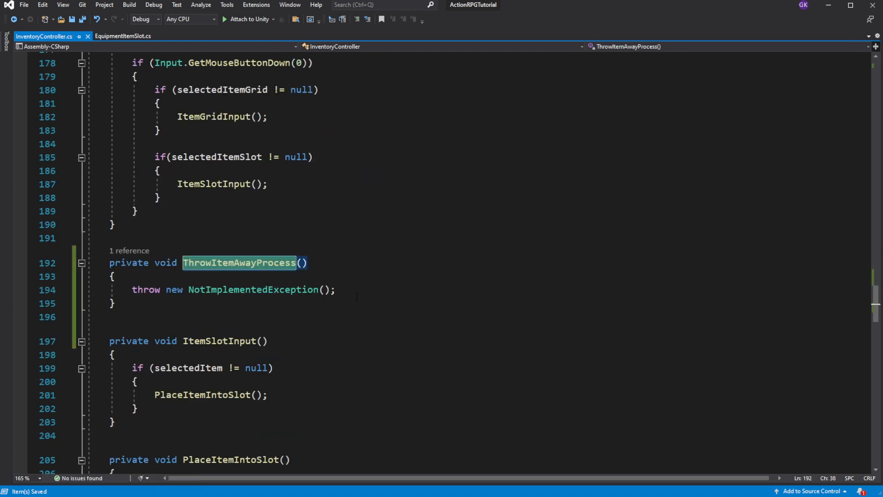
# Make ThrowItemAwayProcess log "Throw away an item"
pyautogui.write('Debug.Log("It')
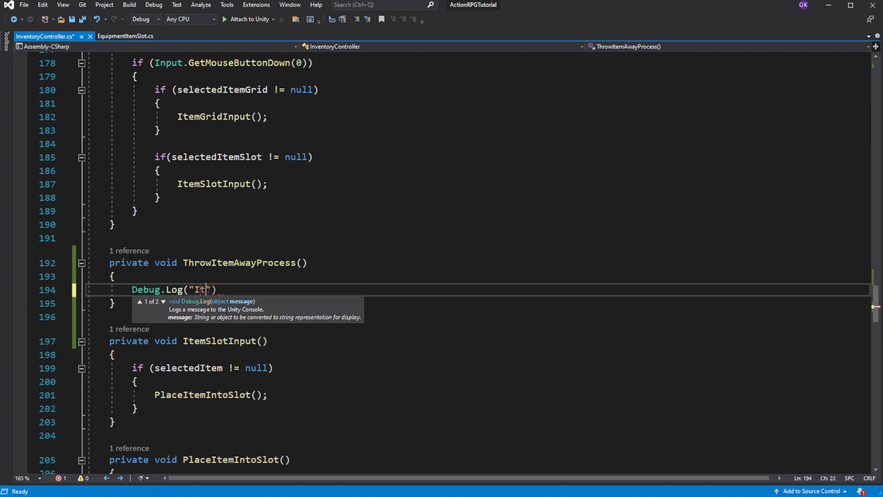
pyautogui.write('hrow away')
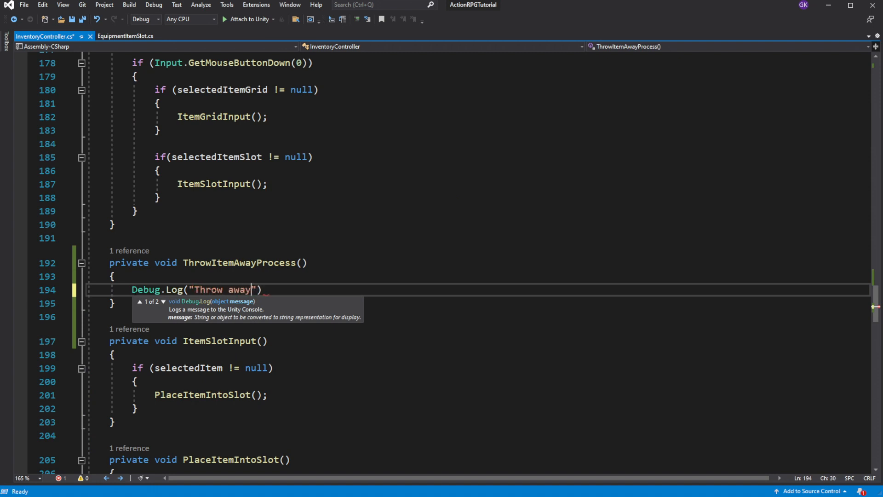
pyautogui.write('an item");')
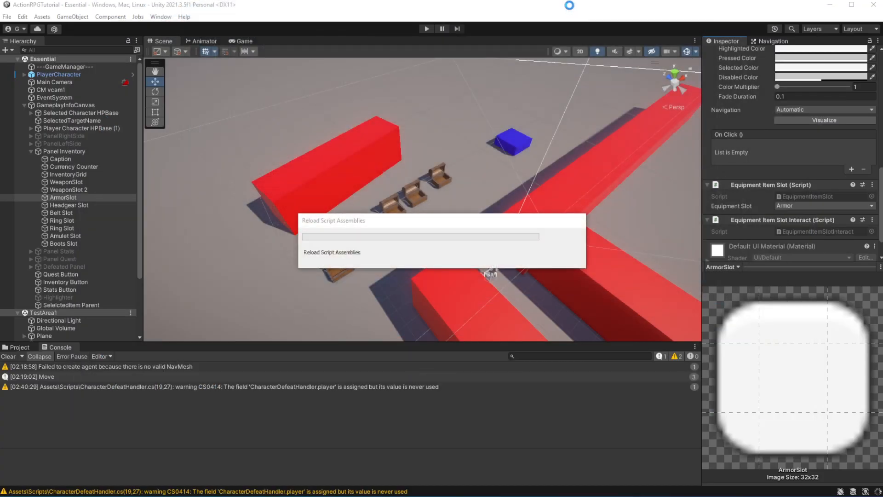
# Start and stop play mode to test the throw-away logging
pyautogui.click(425, 29)
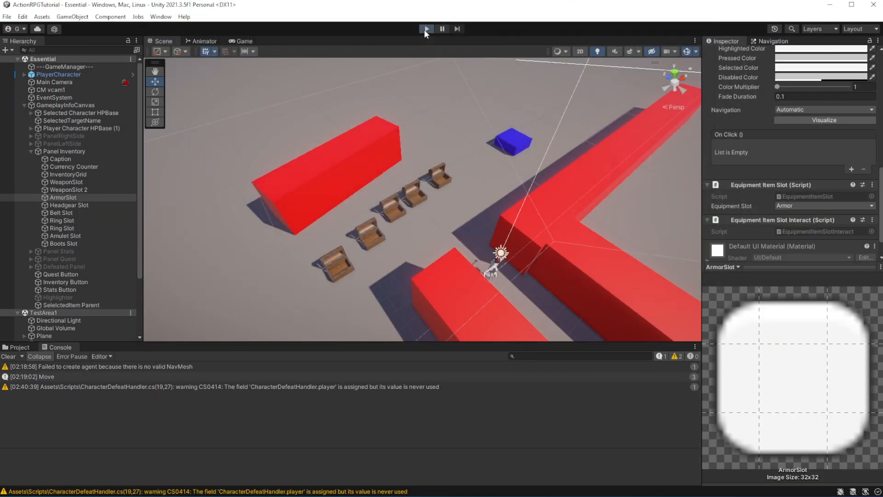
pyautogui.click(426, 28)
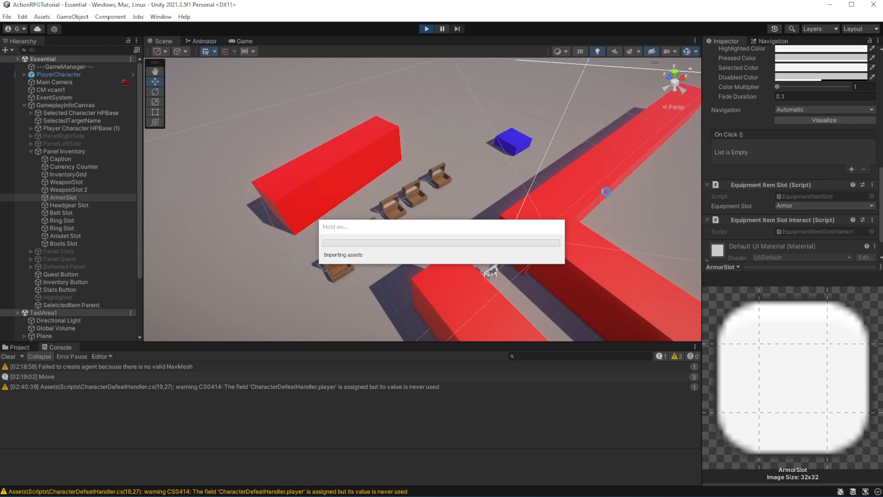
pyautogui.click(243, 41)
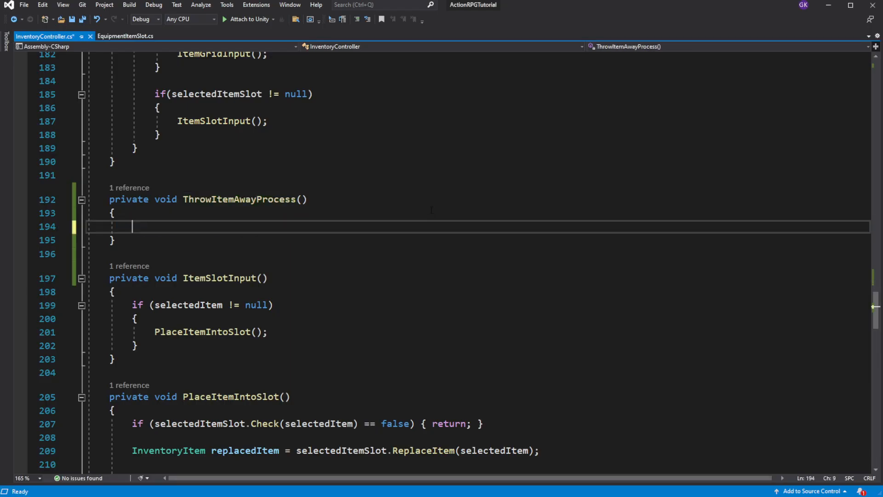
# Add a null-check return and spawn the selected item at GameManager's player position
pyautogui.write('if(selectedItem == null')
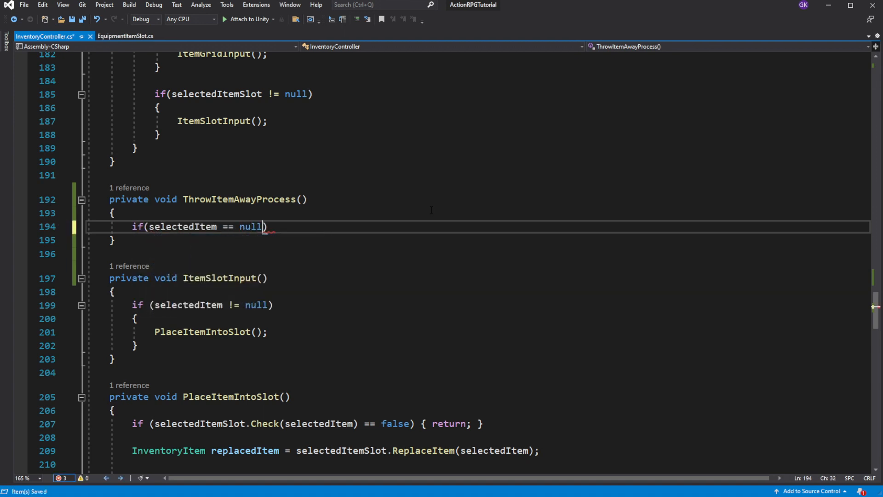
pyautogui.write('{ return; }')
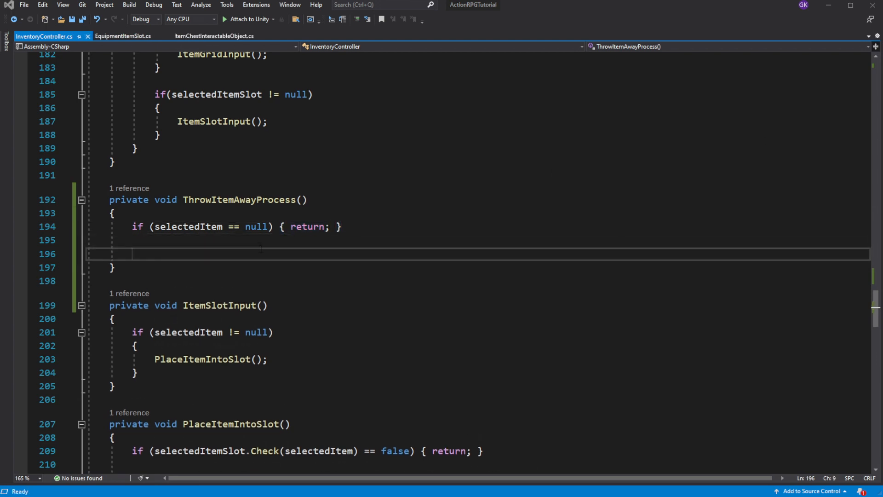
pyautogui.write('ItemSpa')
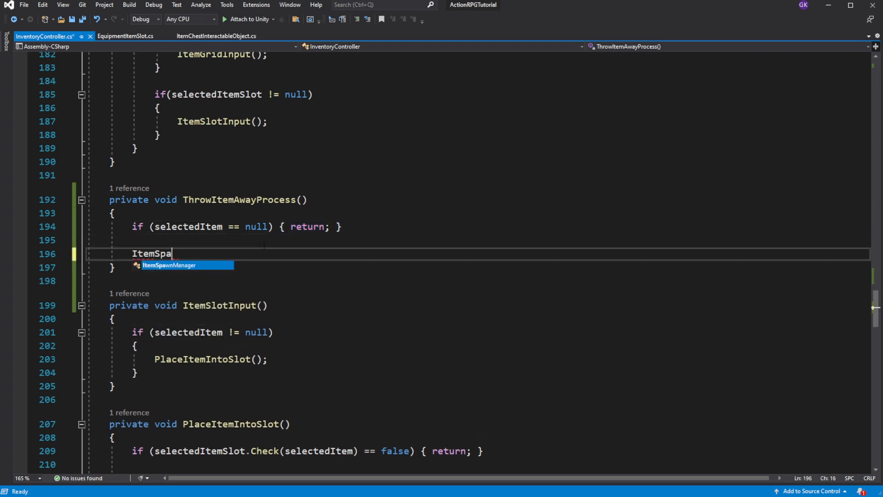
pyautogui.write('wnManager.instance.S')
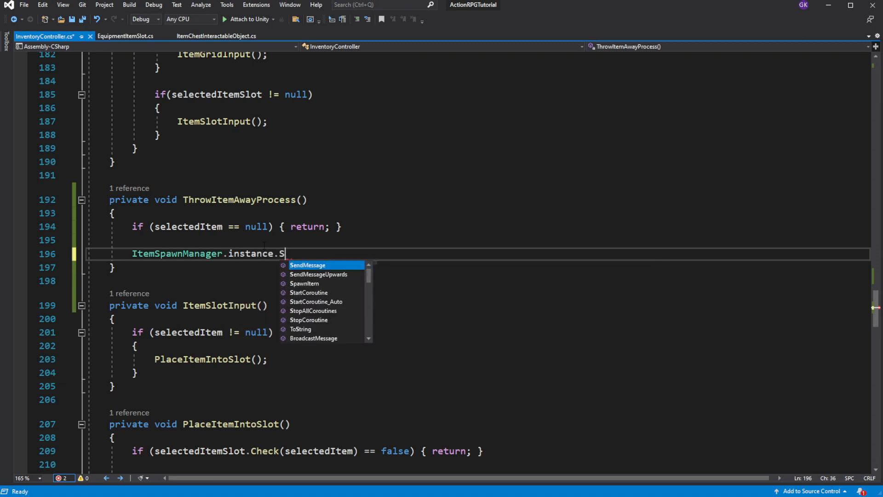
pyautogui.write('pawnItem( ,')
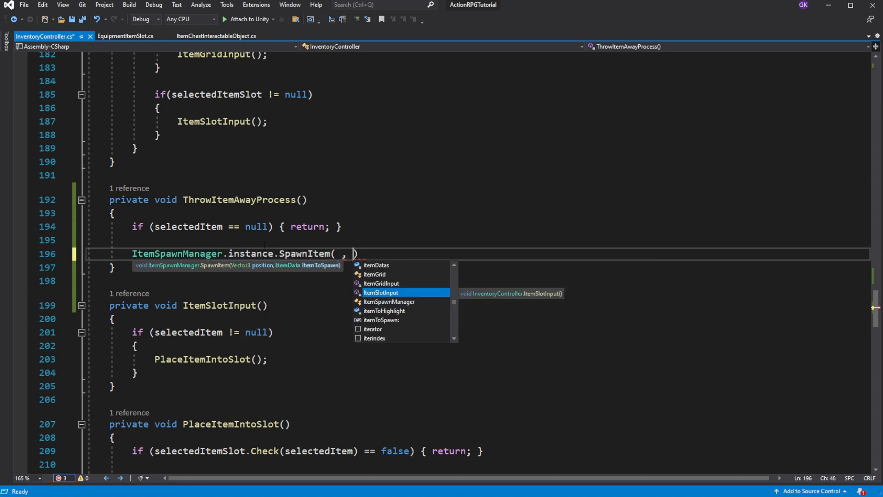
pyautogui.write('selectedItem.itemData')
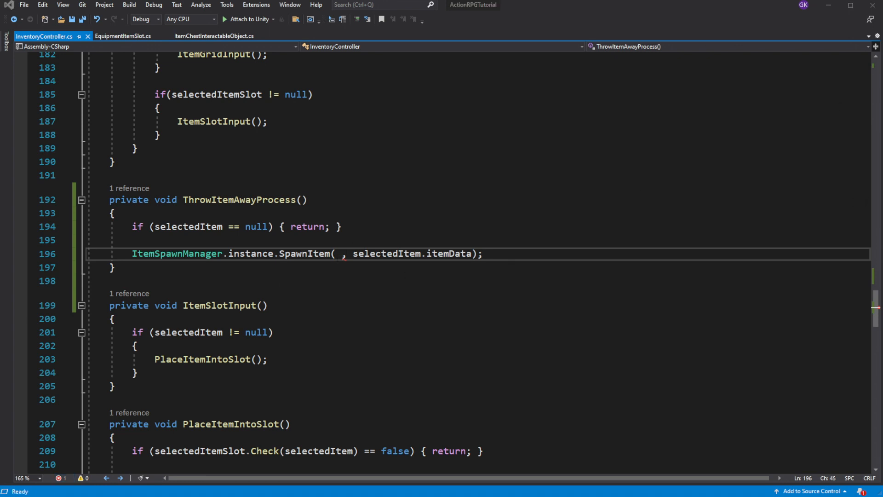
pyautogui.write('GameM')
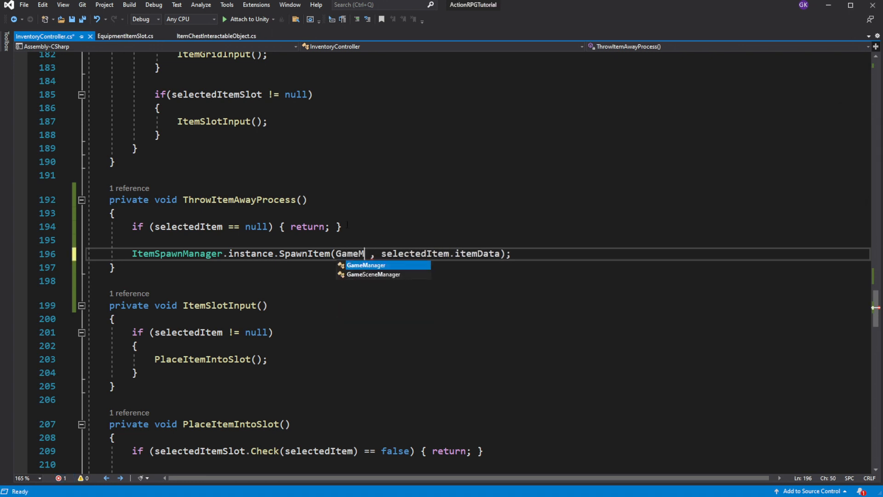
pyautogui.write('anager.instance.playerObject.transform.position')
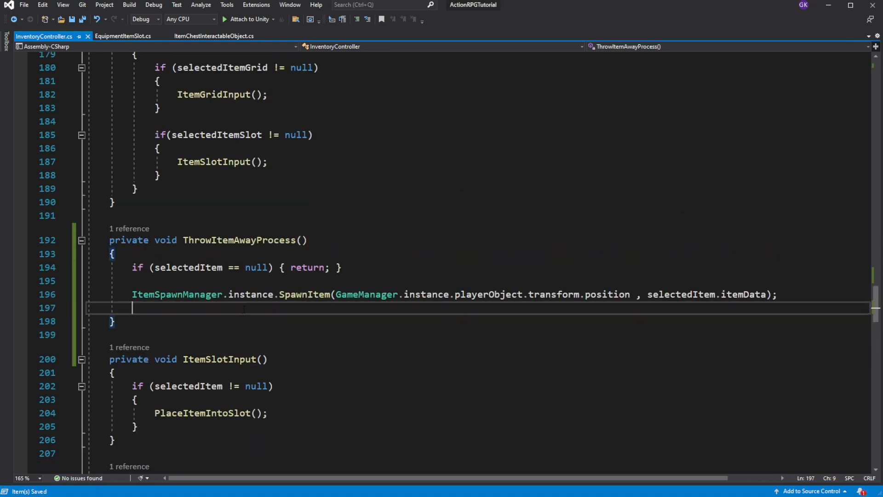
# Call NullSelectedItem() and a new DestroySelectedItemObject() after spawning
pyautogui.write('NullSelectedItem')
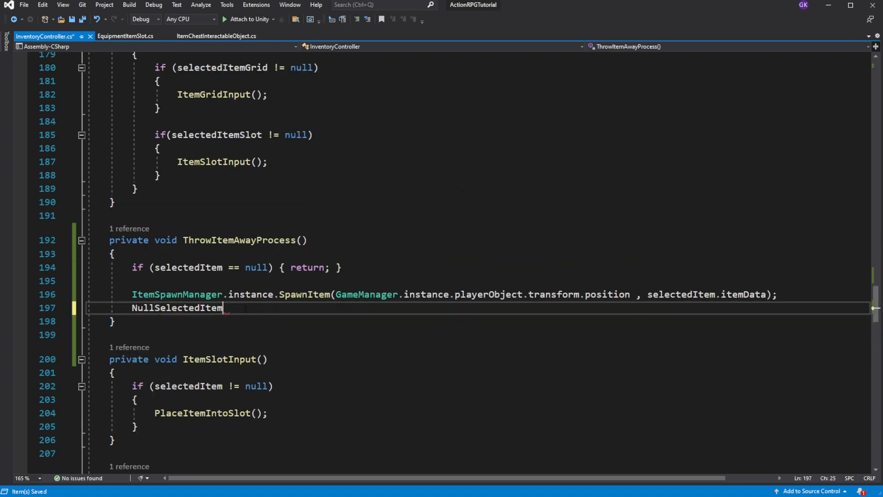
pyautogui.write('();')
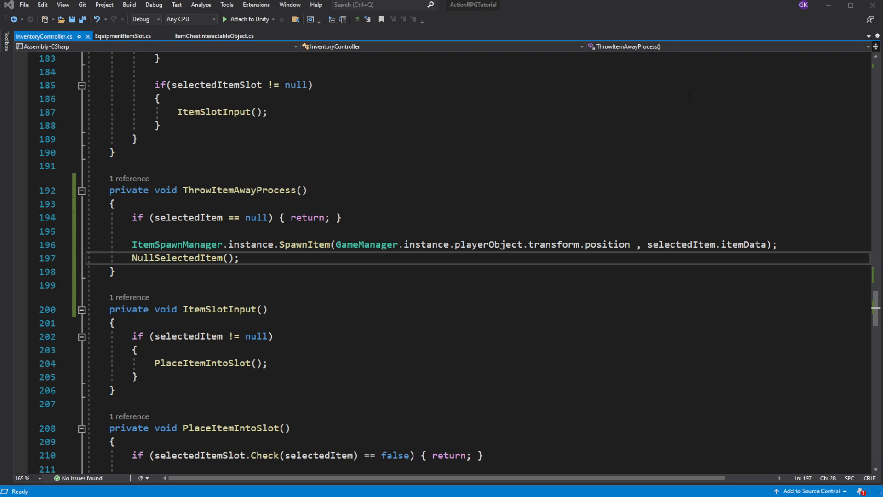
pyautogui.write('D')
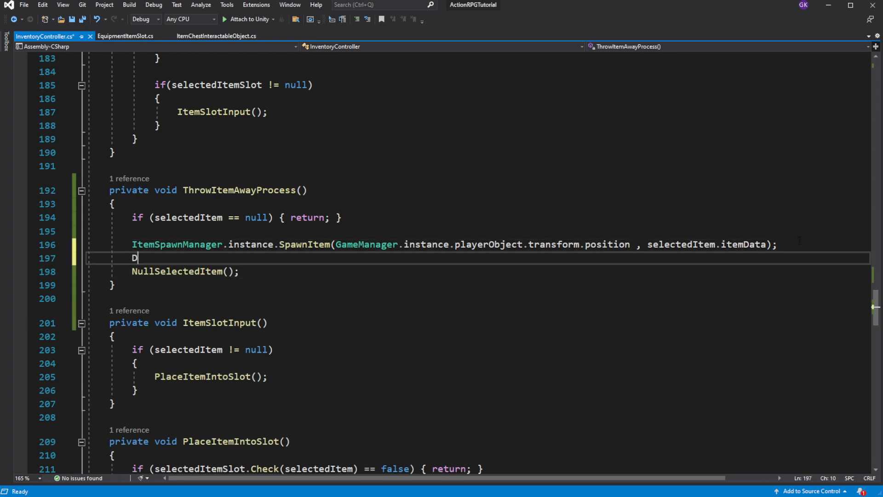
pyautogui.write('estroy')
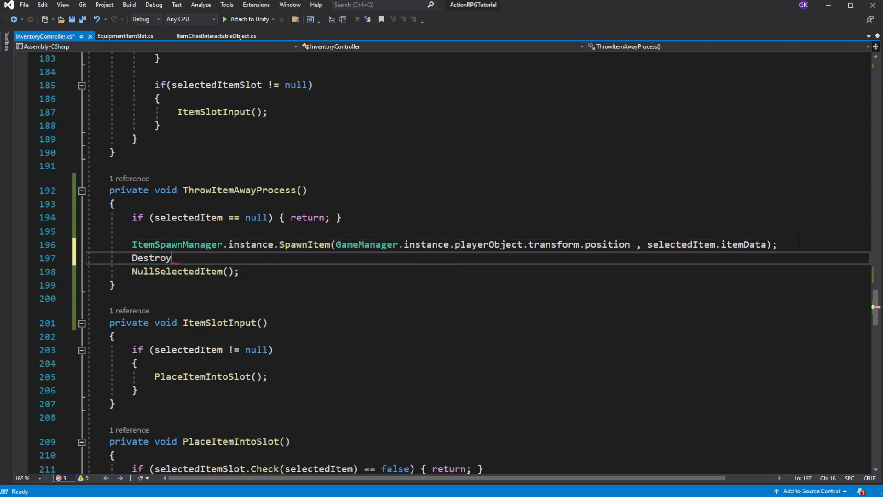
pyautogui.write('SelectedItemO')
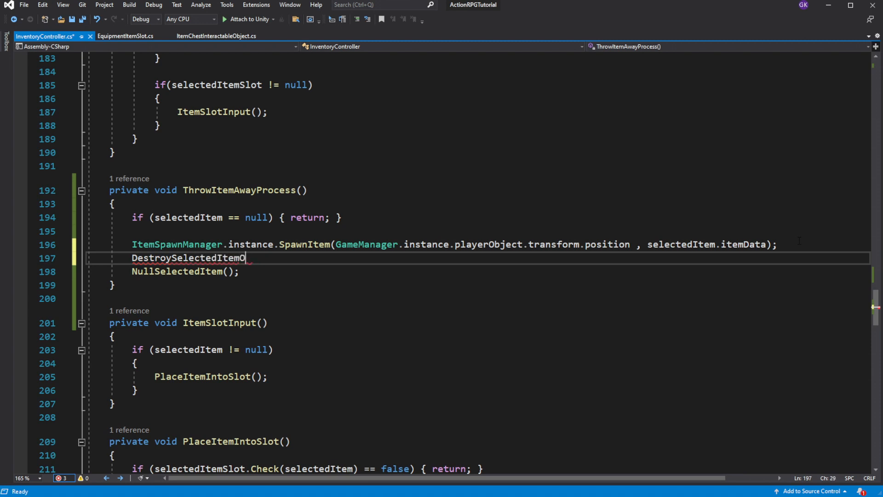
pyautogui.write('bject();')
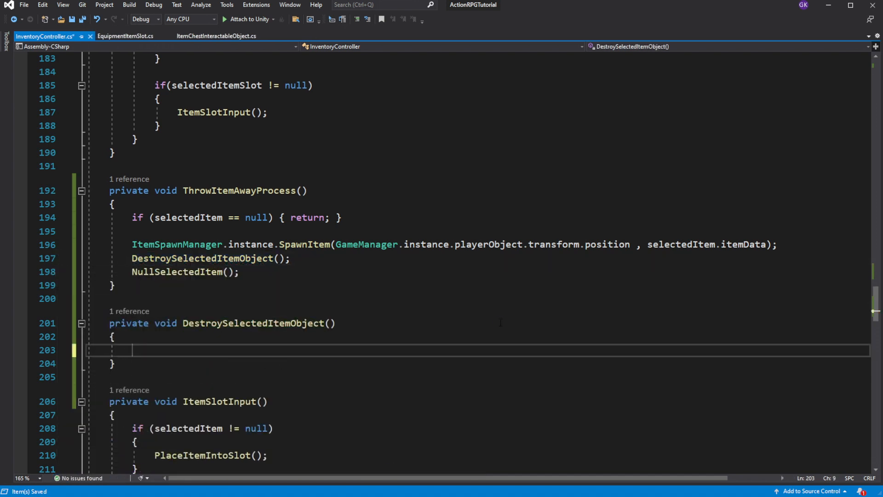
pyautogui.write('D')
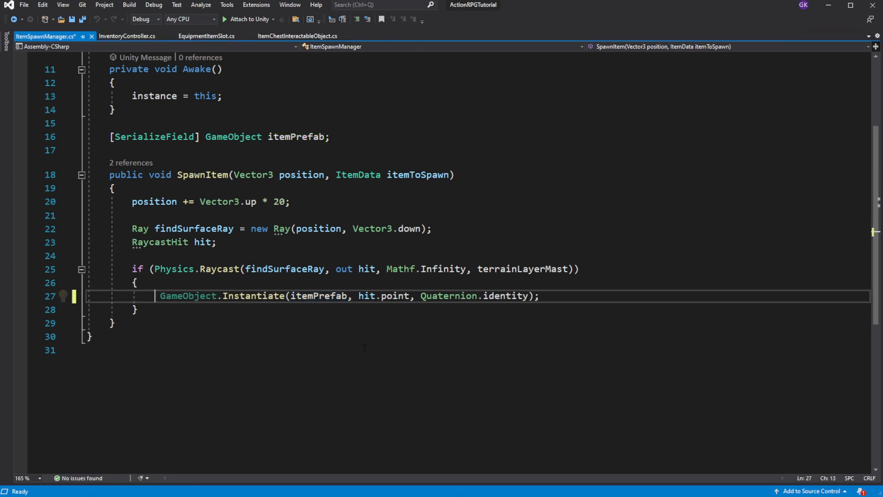
# Store the spawned newItemOnGround and call its PickUpInteractableObject SetItem(itemToSpawn)
pyautogui.write('GameObject')
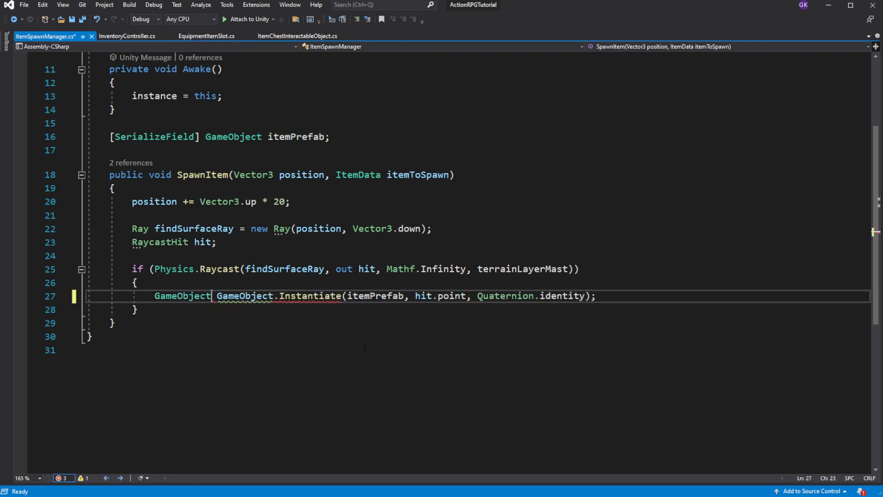
pyautogui.write('ne')
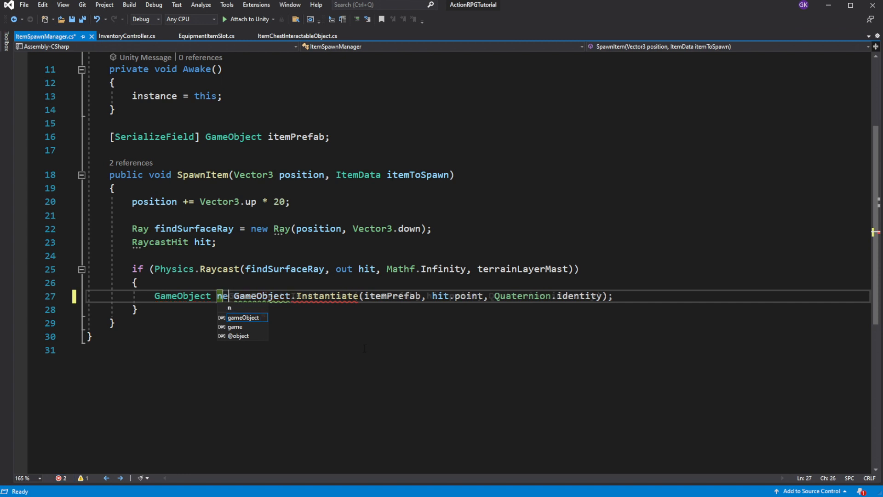
pyautogui.write('newItemOnGround =')
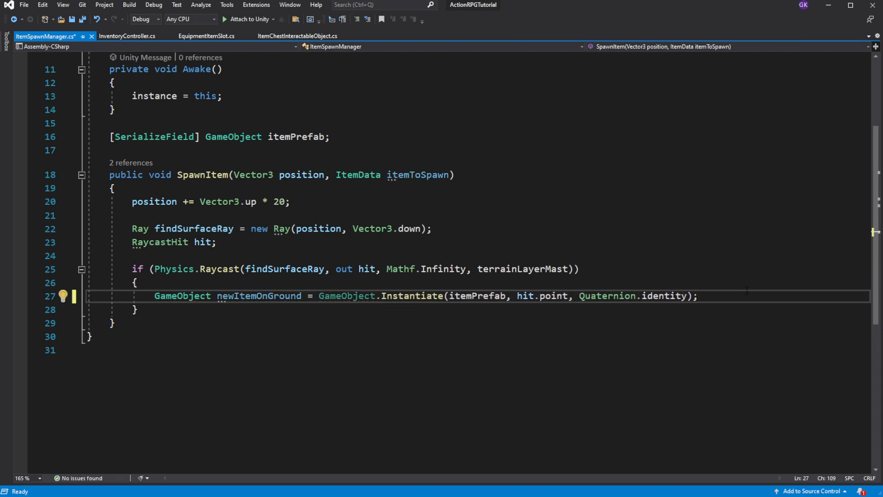
pyautogui.write('newItemOnGround.GetComponent<>')
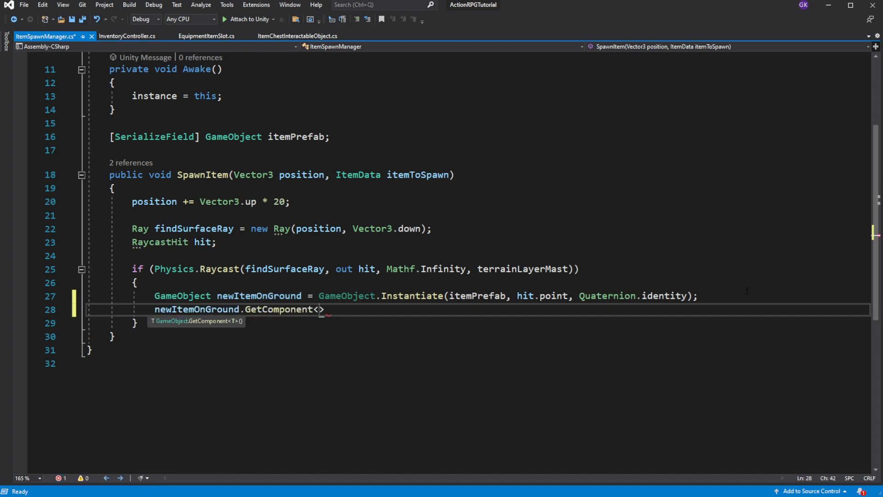
pyautogui.write('PickUpInteractableObject')
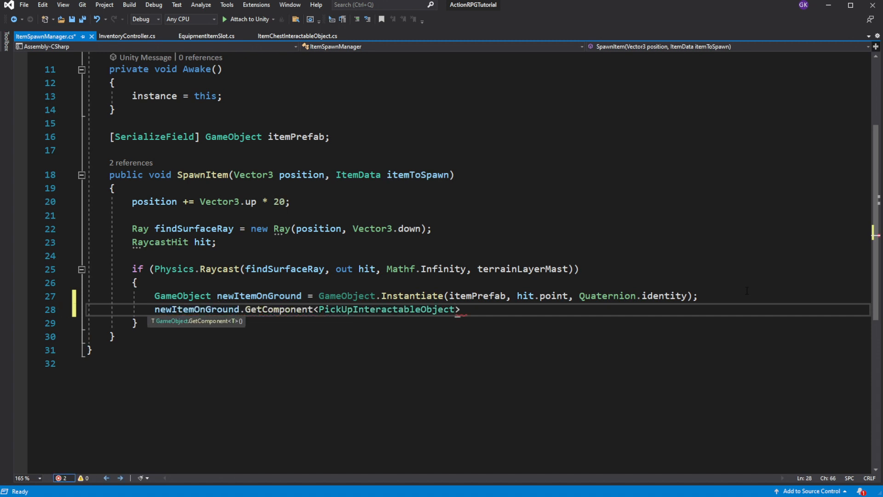
pyautogui.write('().Set')
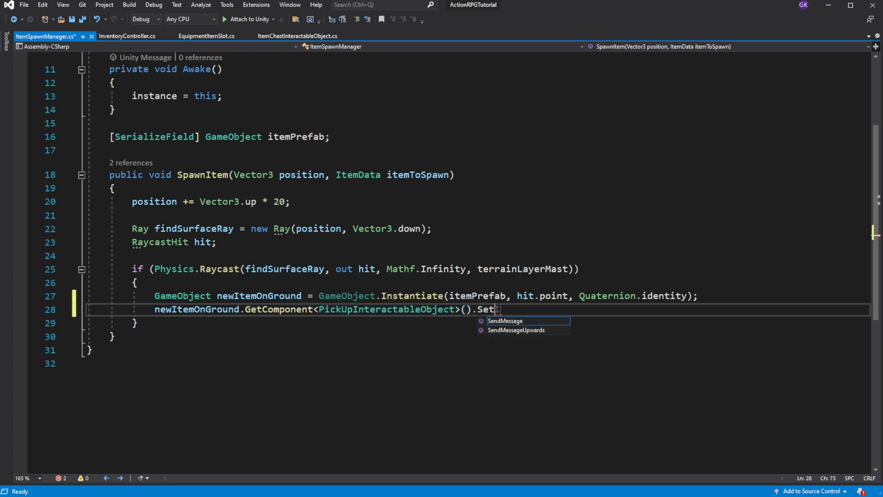
pyautogui.write('Item();')
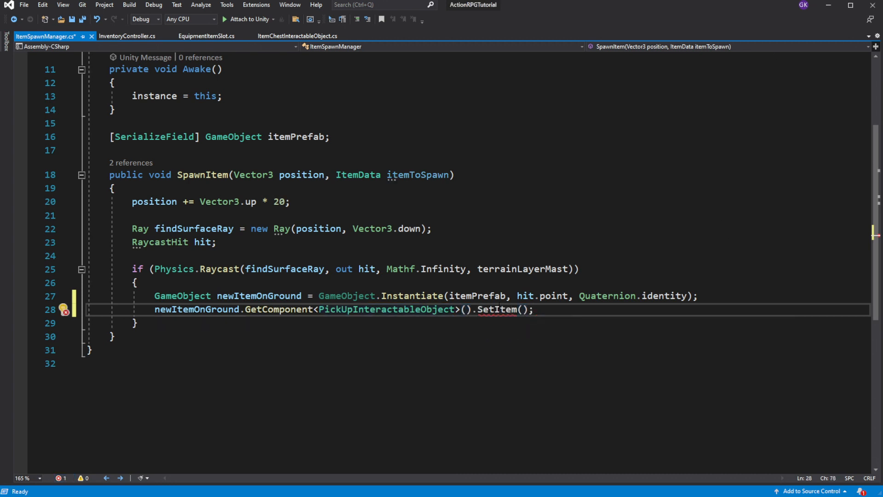
pyautogui.write('itemToSpawn')
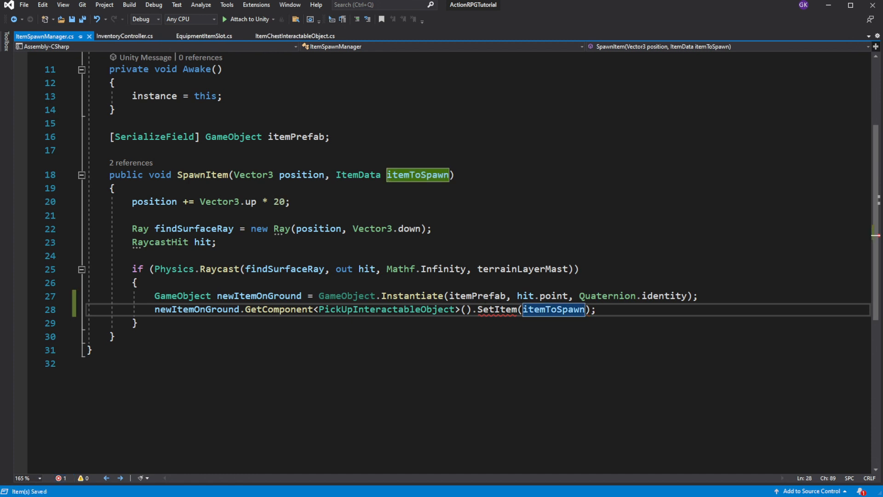
# Go to the definition of SetItem in PickUpInteractableObject
pyautogui.click(63, 310)
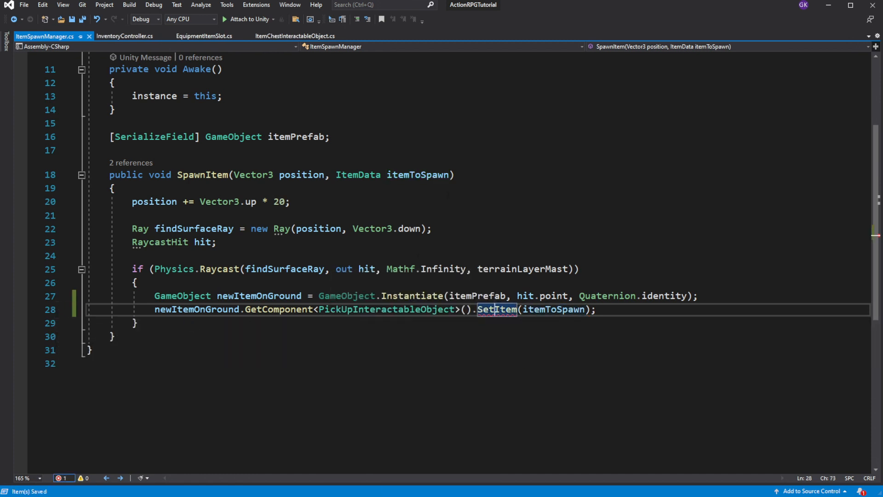
pyautogui.rightClick(498, 308)
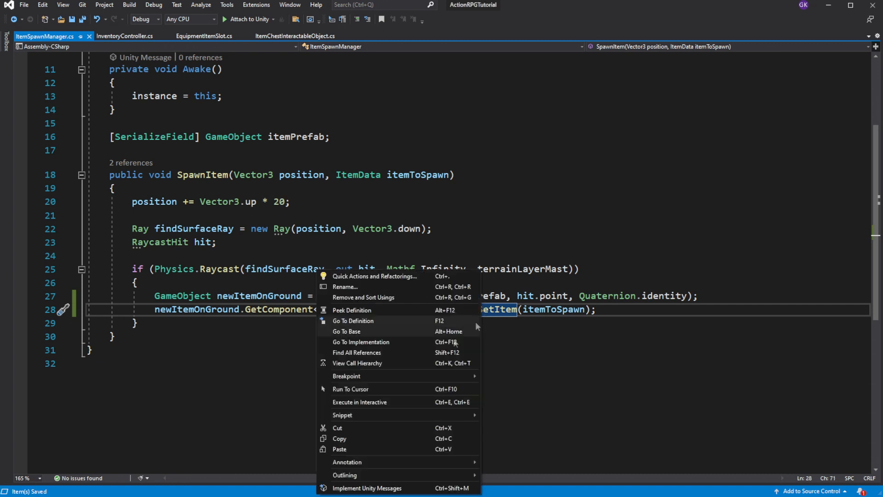
pyautogui.click(353, 321)
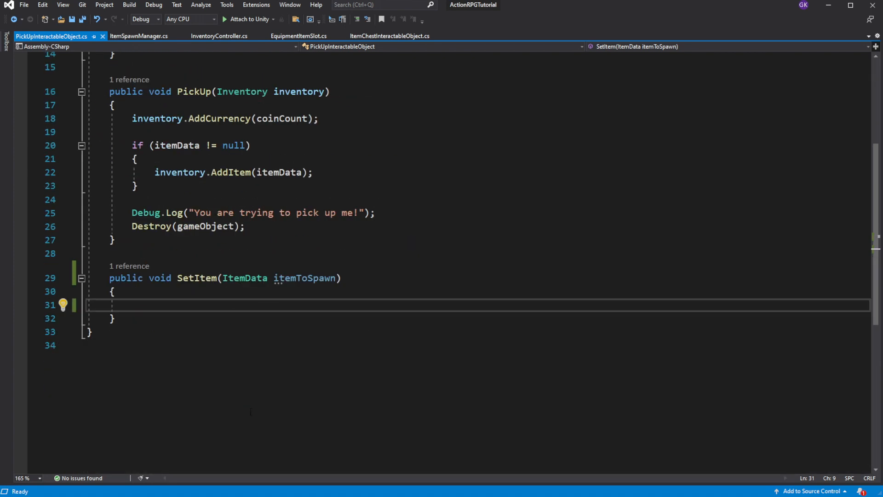
# Write itemData = itemToSpawn inside SetItem
pyautogui.write('item')
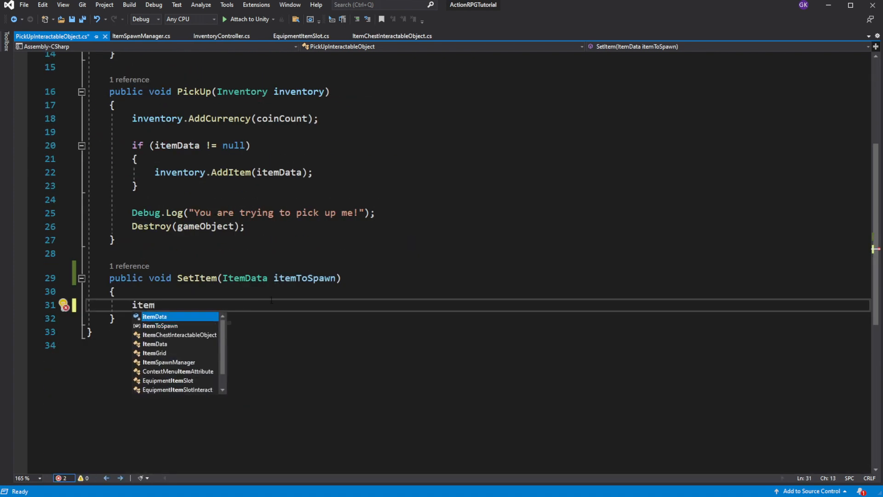
pyautogui.write('Data = itemToSpawn')
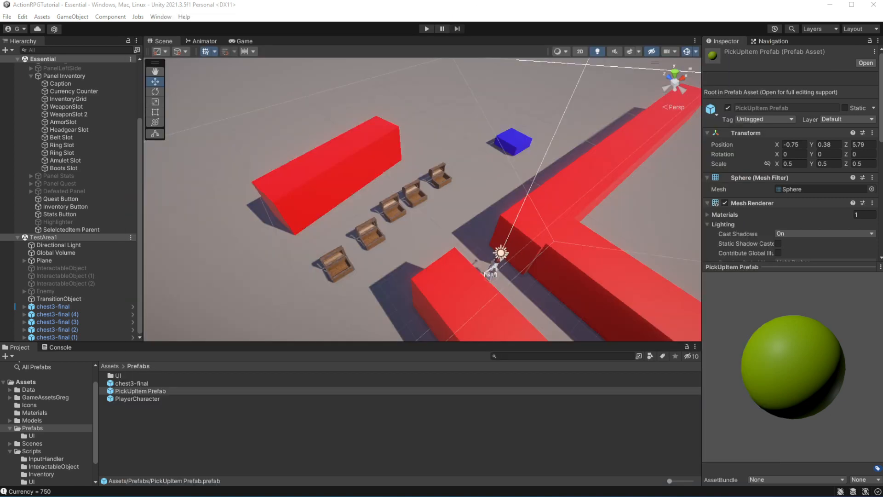
# Search the Project window for 'Cha' to locate the Character script
pyautogui.write('Cha')
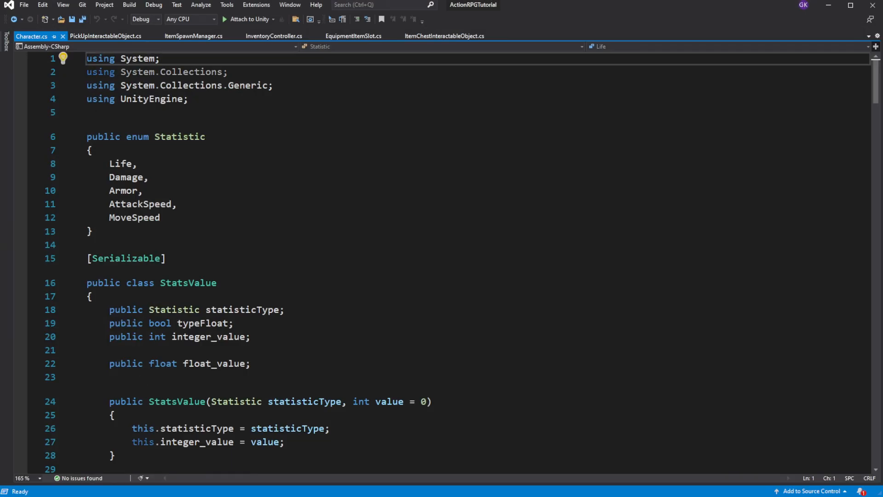
# Add HealthRegeneration to the Statistic enum and add a StatsValue for it at 1f in Init()
pyautogui.doubleClick(134, 218)
pyautogui.write('HealthRegen')
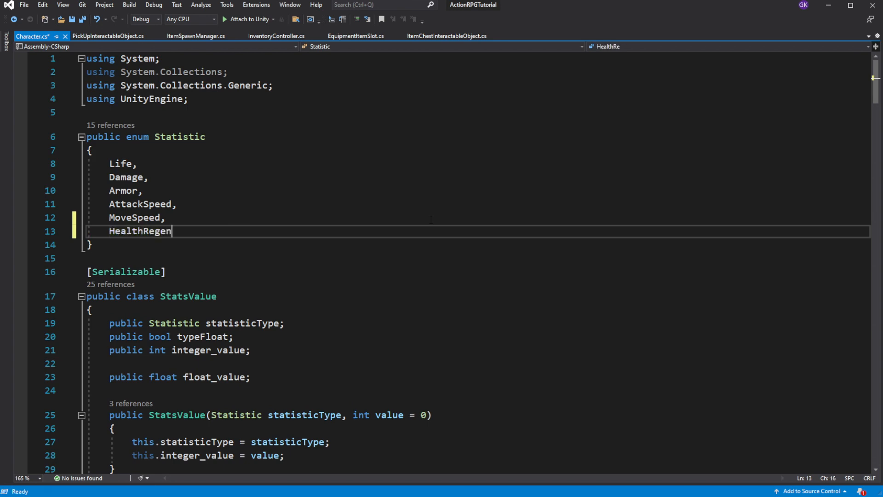
pyautogui.write('eration')
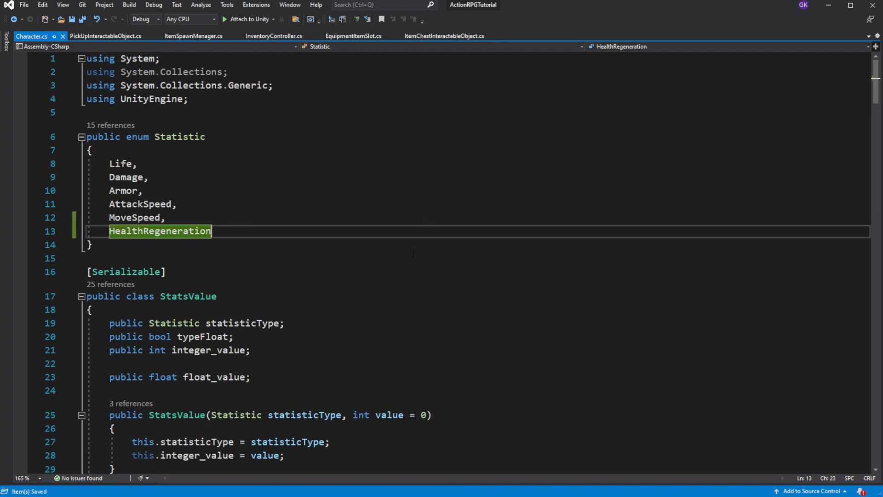
pyautogui.scroll(-3)
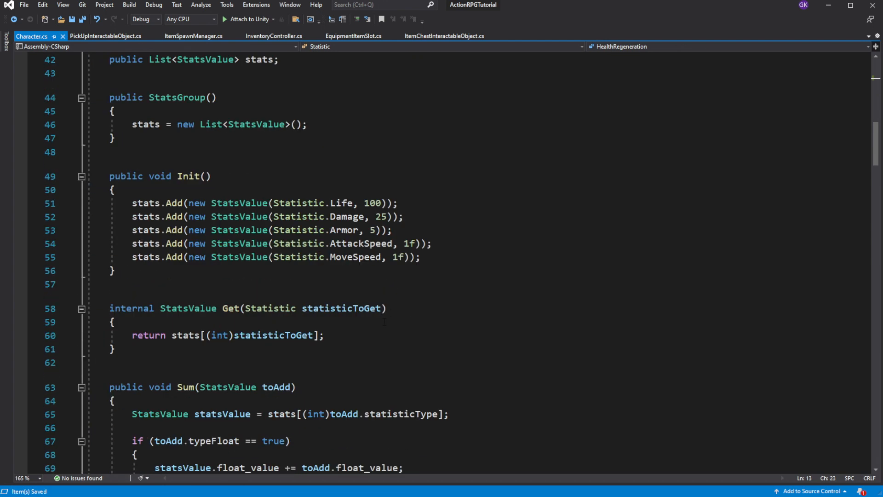
pyautogui.write('stats.Add(new')
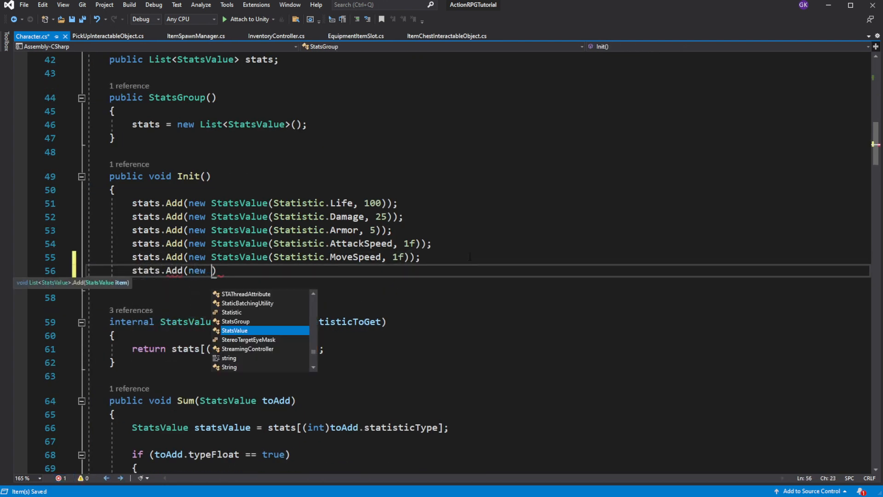
pyautogui.write('StatsValue(S')
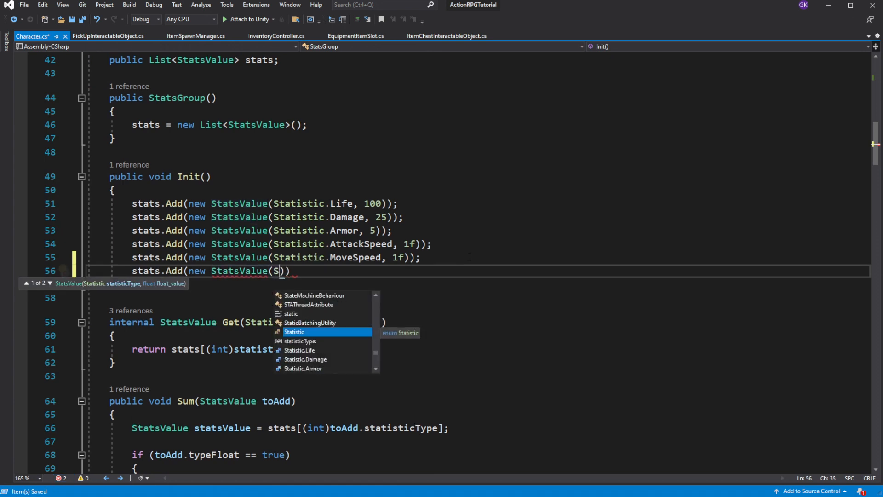
pyautogui.write('tatistic.')
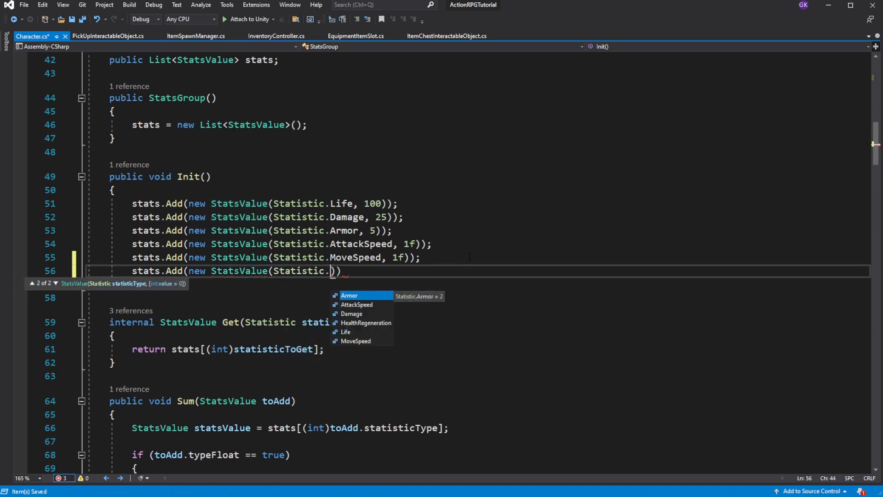
pyautogui.write('HealthRegeneration,')
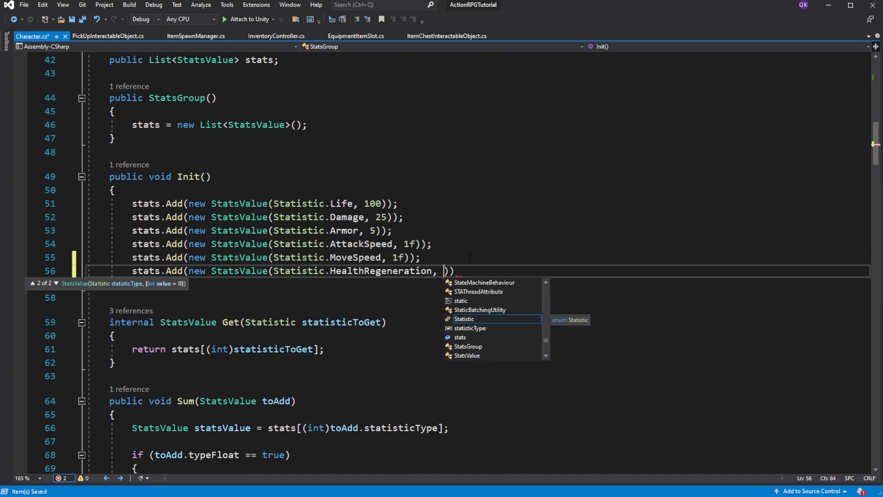
pyautogui.write('1f)')
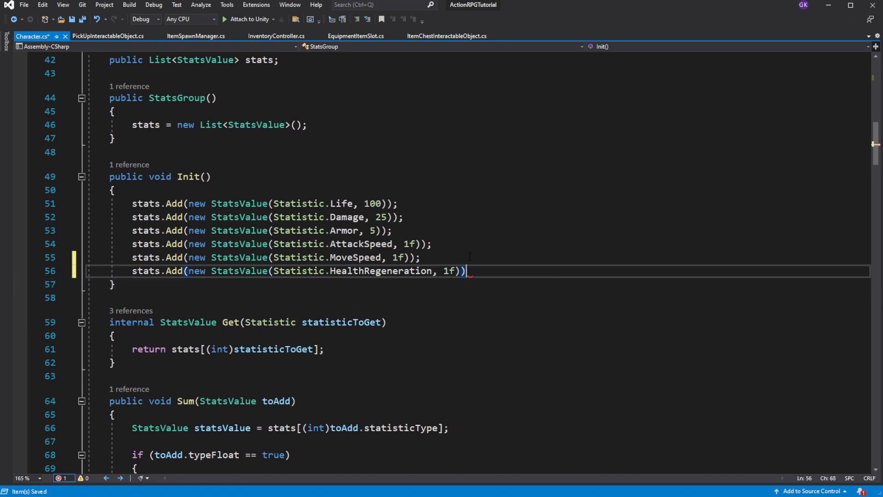
pyautogui.doubleClick(380, 271)
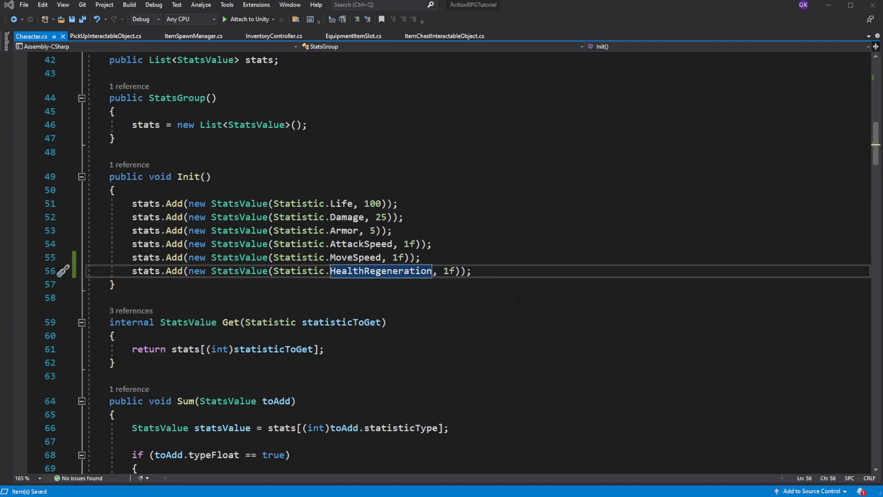
# Call LifeRegeneration(); from the character's Update method
pyautogui.scroll(-3)
pyautogui.write('private void Update(')
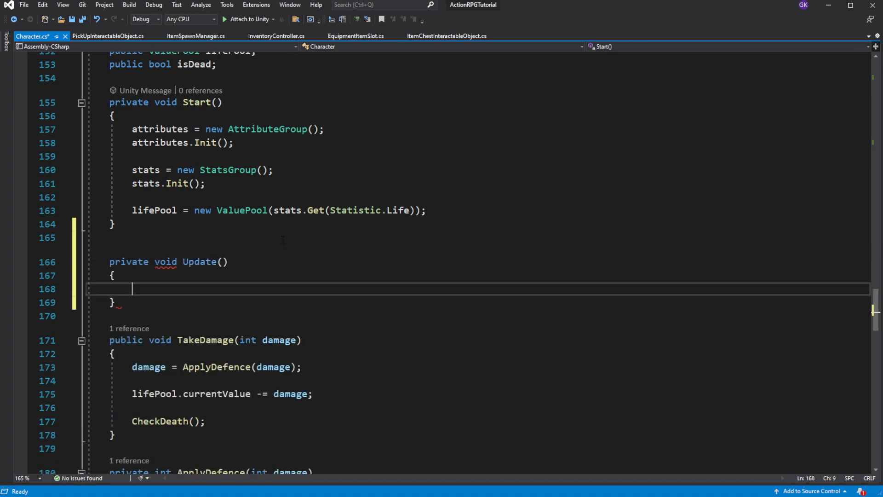
pyautogui.write('L')
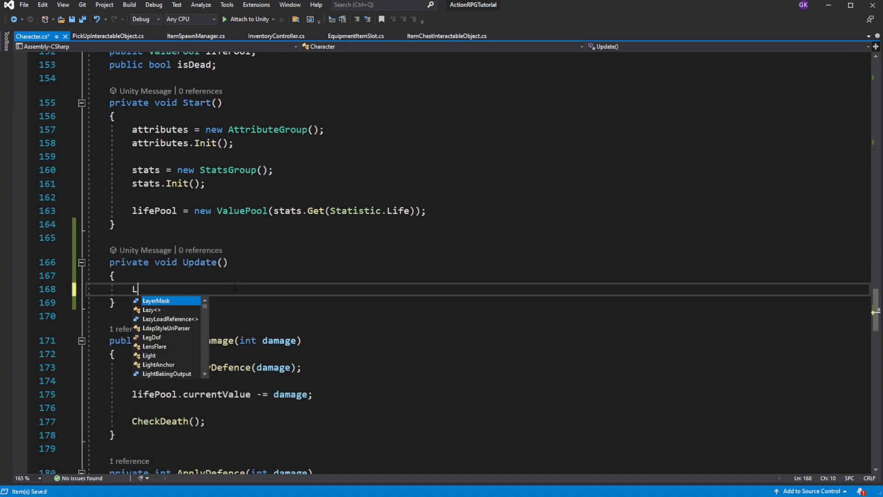
pyautogui.write('ifeRegenerat')
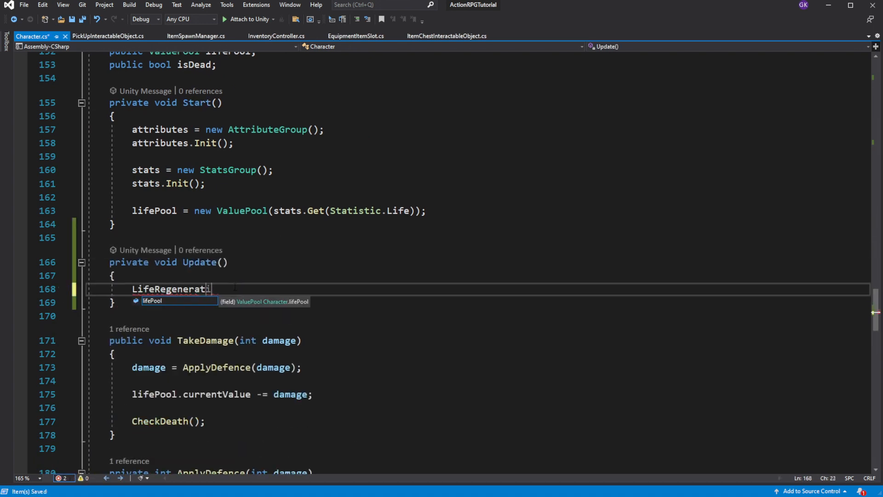
pyautogui.write('ion();')
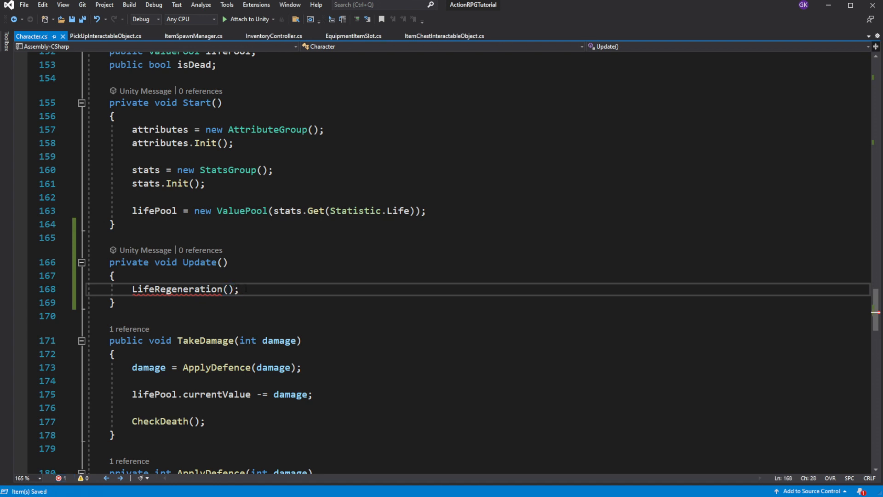
# Generate the LifeRegeneration method and delete its placeholder throw statement
pyautogui.click(63, 288)
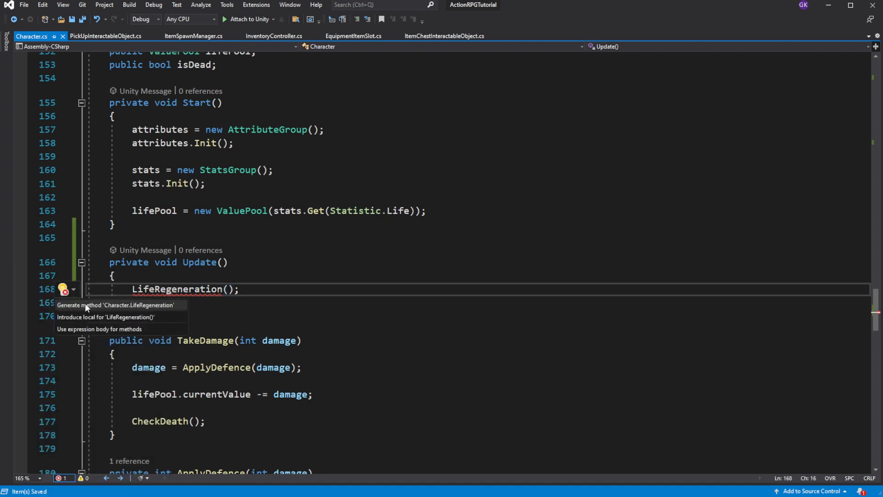
pyautogui.click(116, 305)
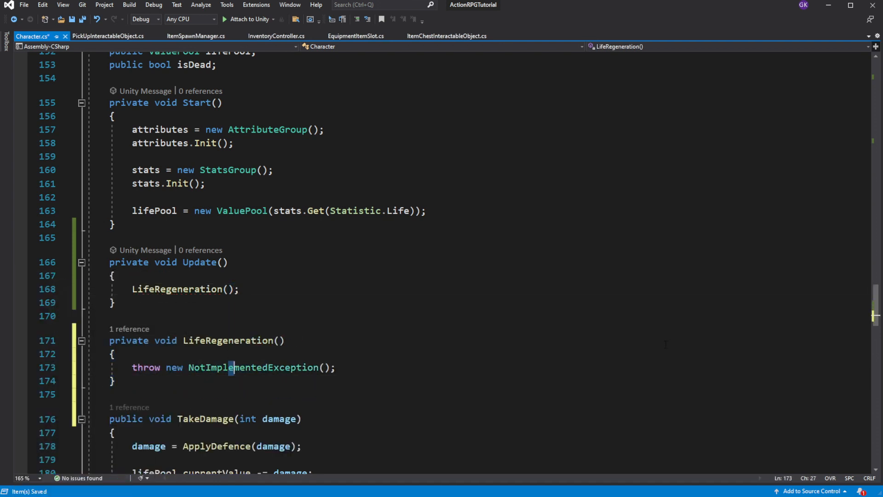
pyautogui.doubleClick(253, 367)
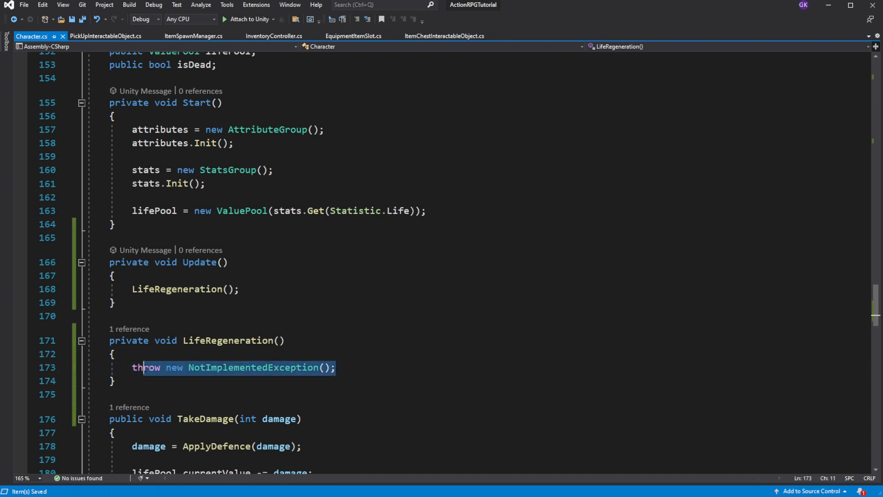
pyautogui.press('Delete')
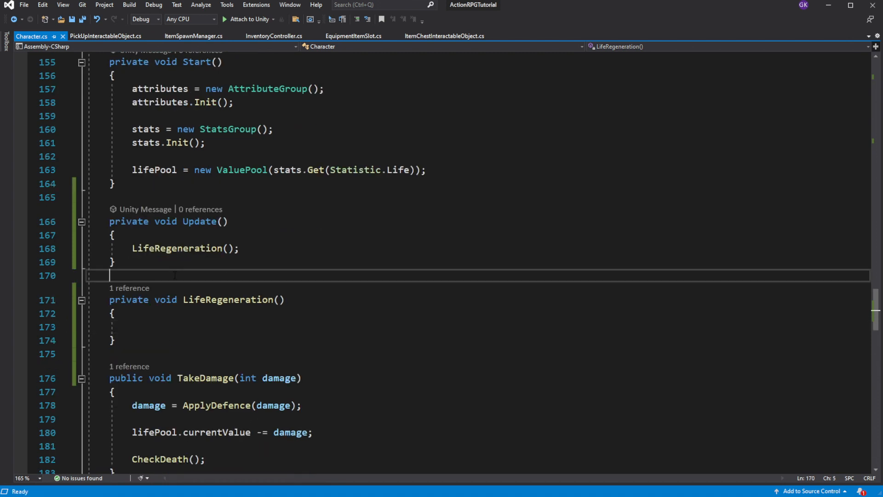
# Accumulate lifeRegen by Time.deltaTime times HealthRegeneration's float_value, then add an if (lifeRegen > 1f) block
pyautogui.write('float')
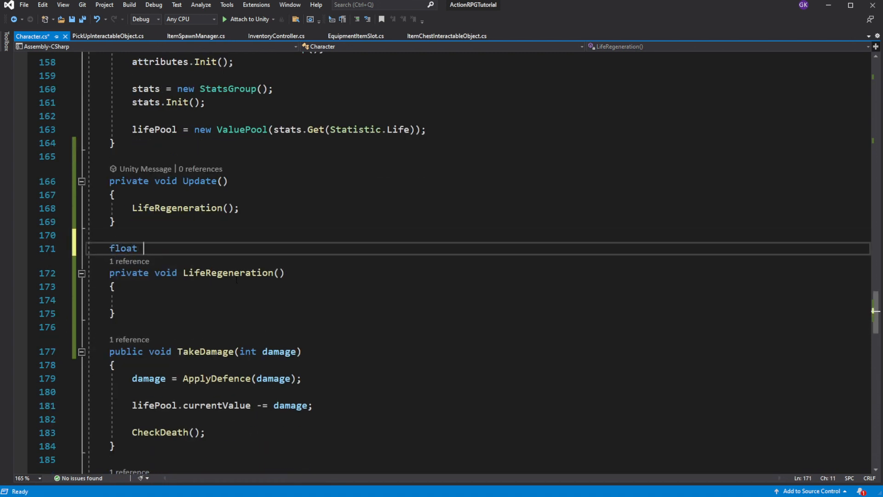
pyautogui.write('lifeRegen;')
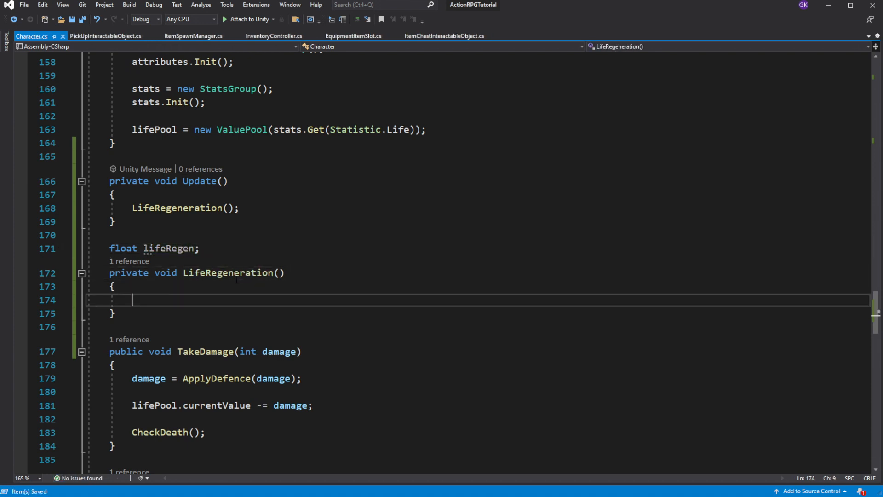
pyautogui.write('lifeRegen +=')
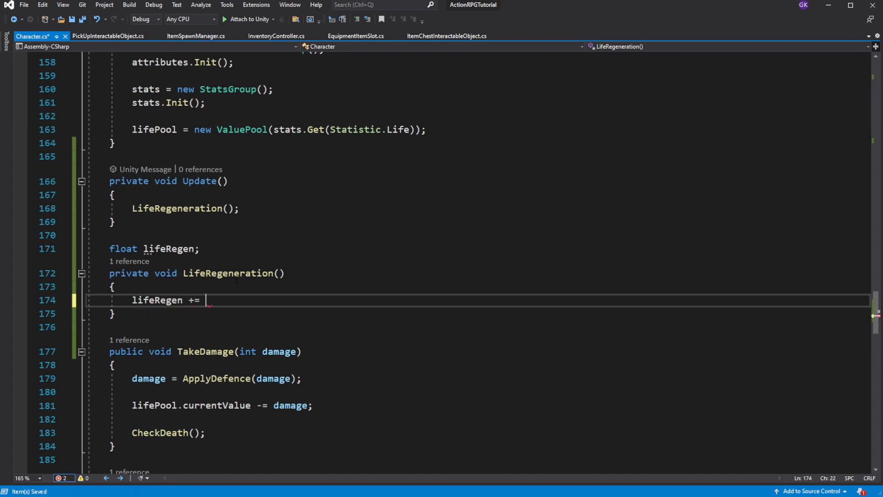
pyautogui.write('Time.deltaTime *')
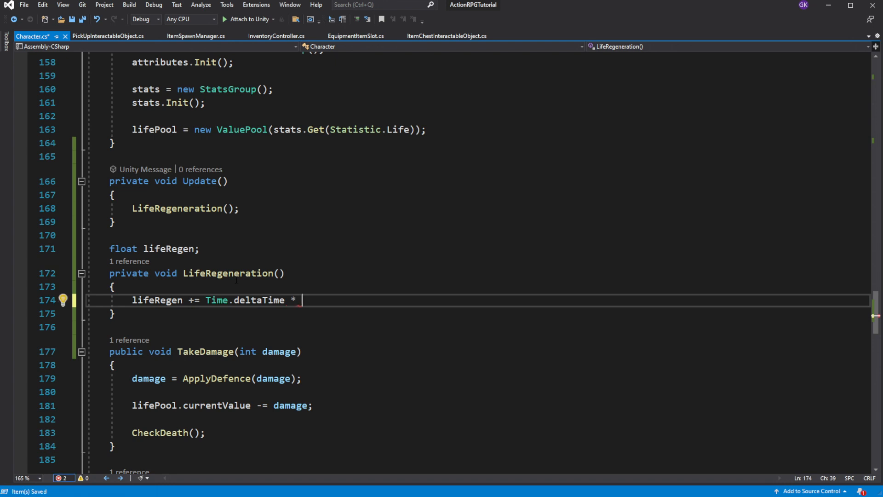
pyautogui.write('stats')
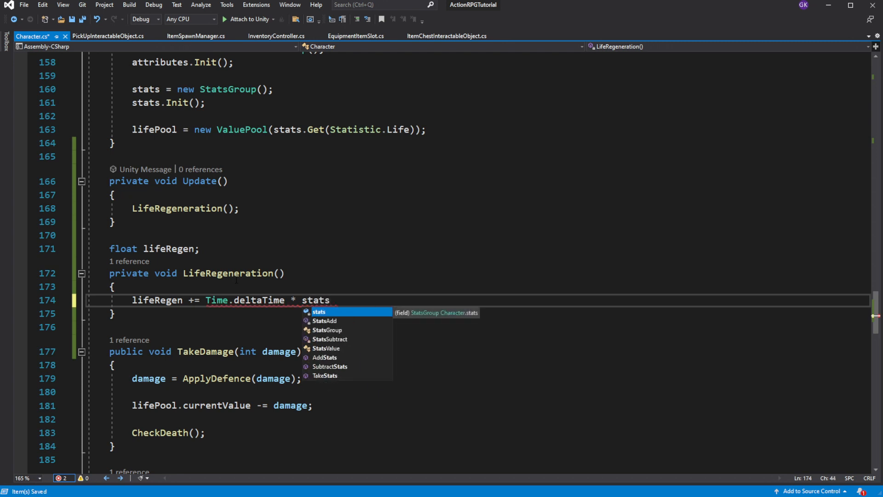
pyautogui.write('.Get')
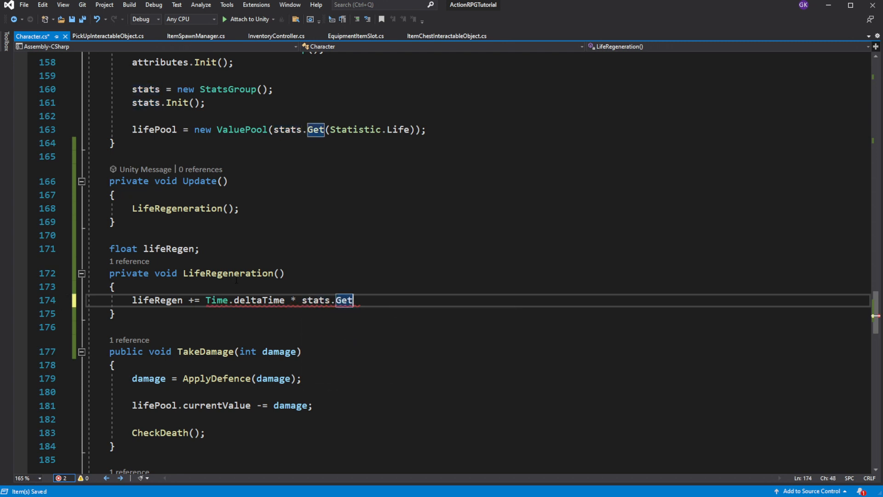
pyautogui.write('(Statistic.HealthRegeneration);')
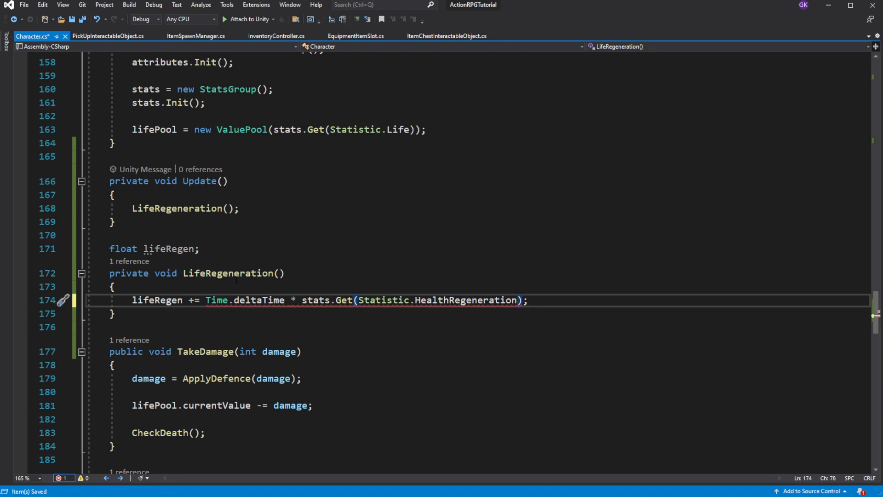
pyautogui.write('.float_value')
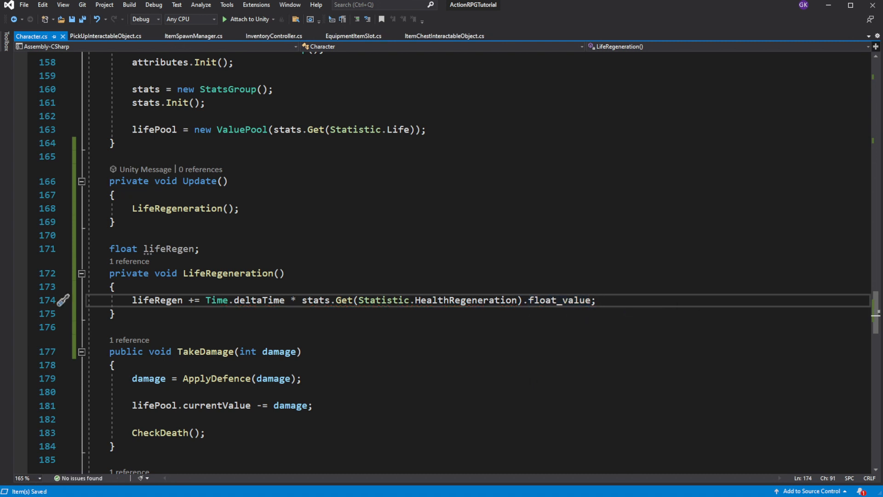
pyautogui.write('if(')
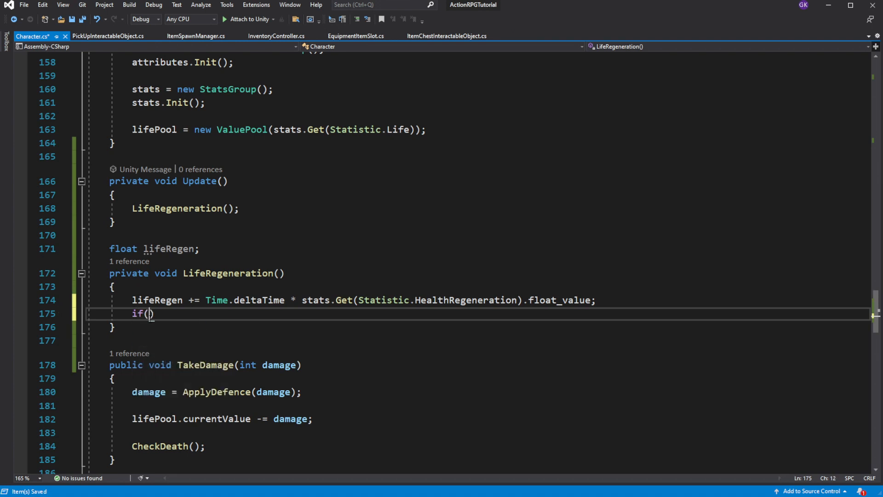
pyautogui.write('lifeRegen > 1f')
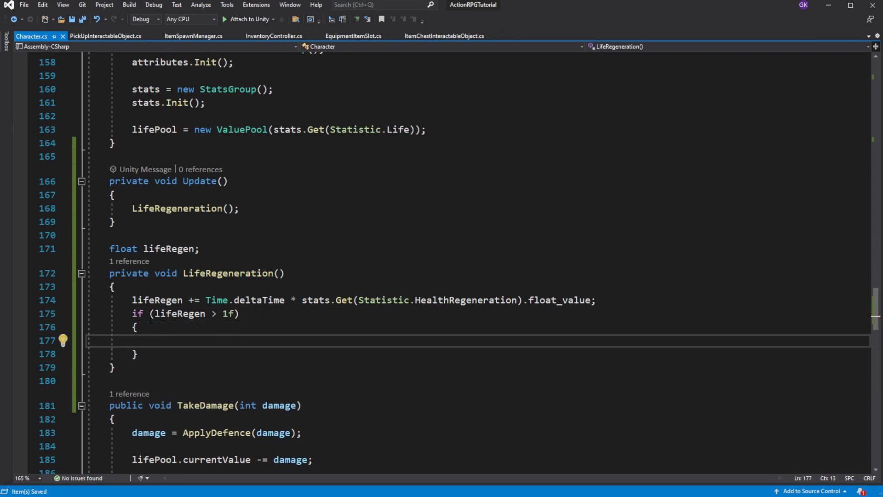
# Call Heal(1) inside the if block, then make Heal call lifePool.Restore(v)
pyautogui.write('Heal(')
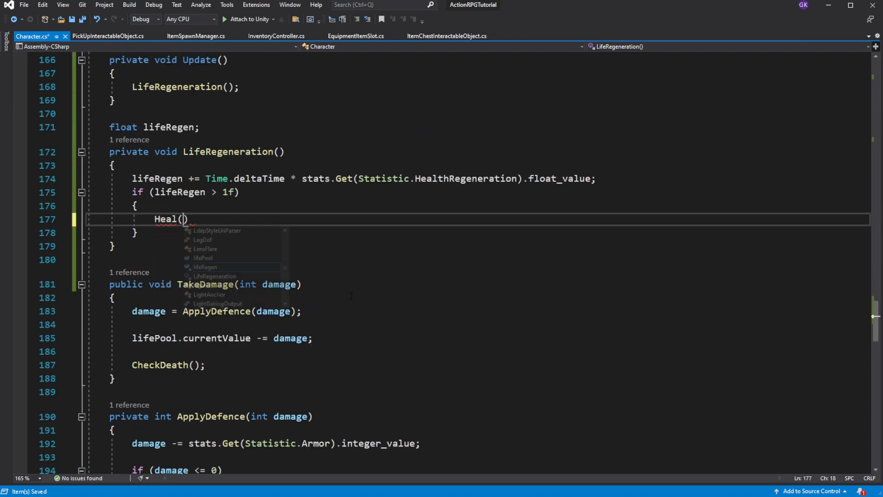
pyautogui.write('1')
pyautogui.write('lifeRegen -= 1f;')
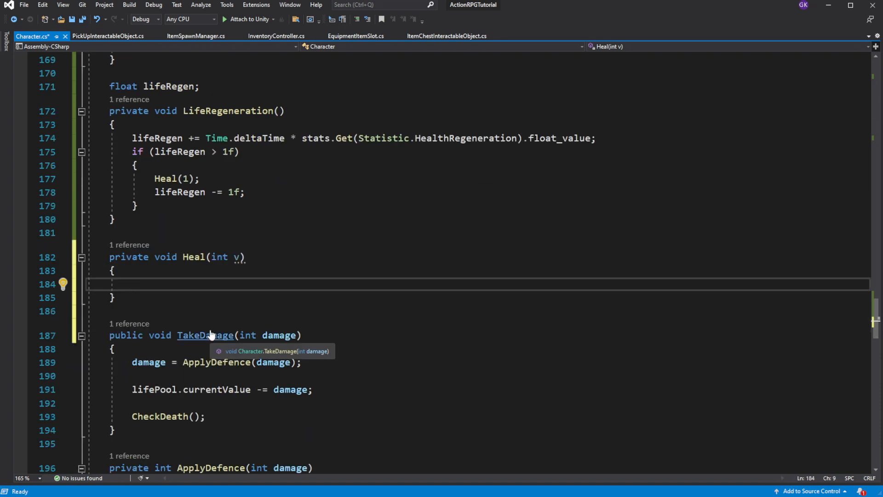
pyautogui.write('heal')
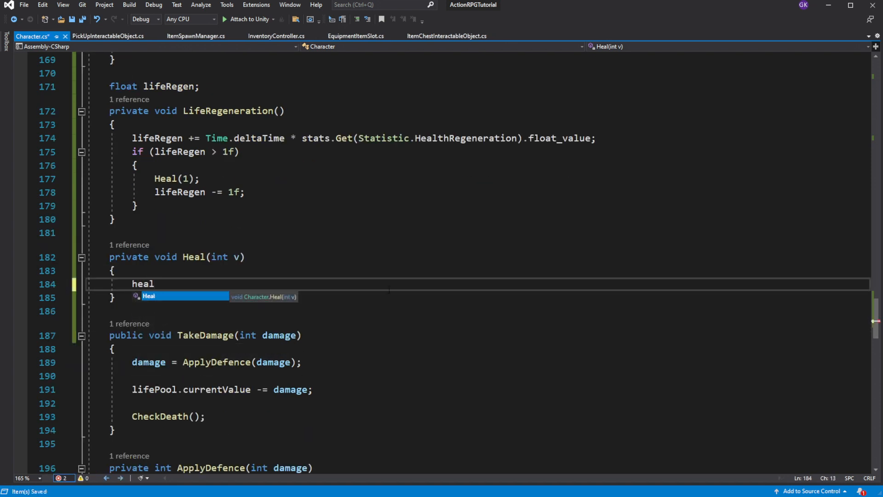
pyautogui.write('lifePool')
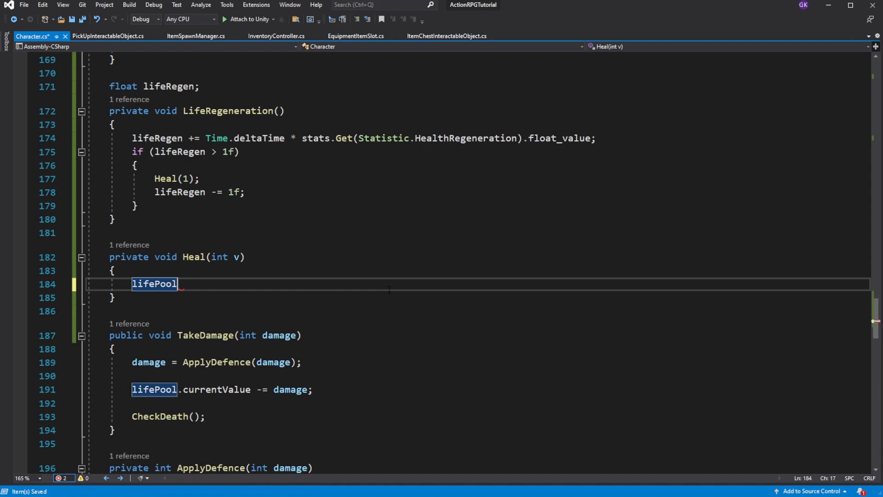
pyautogui.write('.')
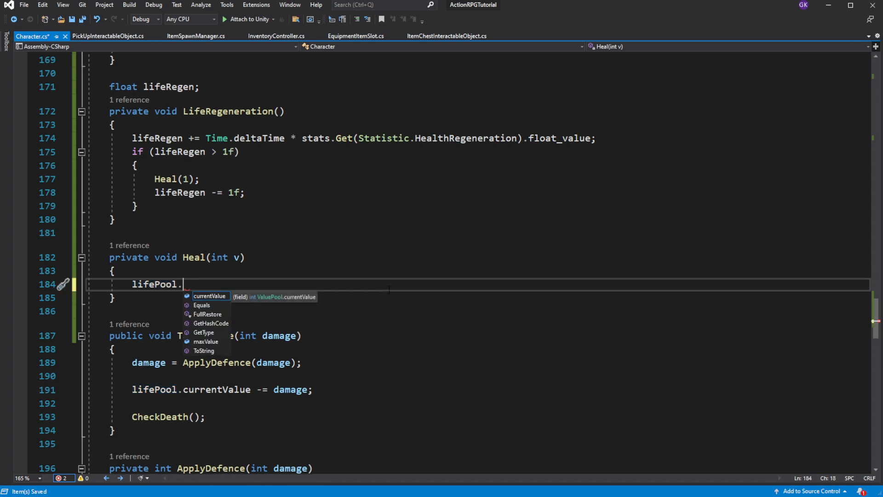
pyautogui.write('Re')
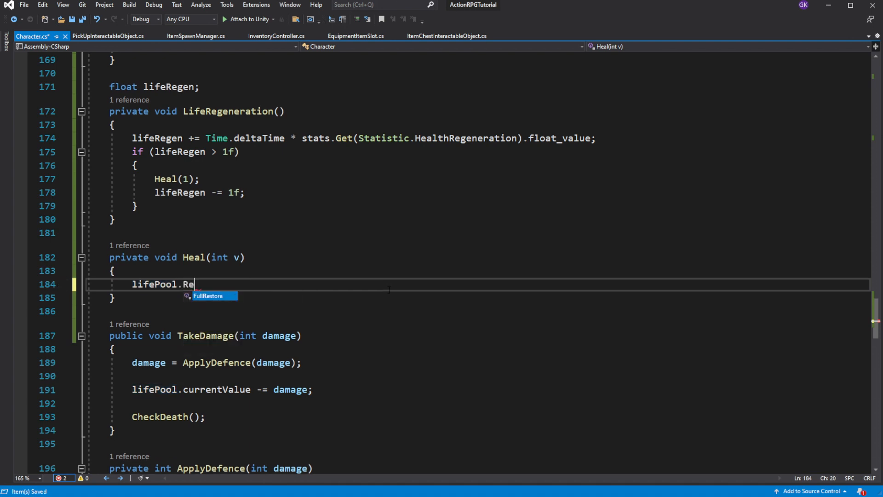
pyautogui.write('store(v')
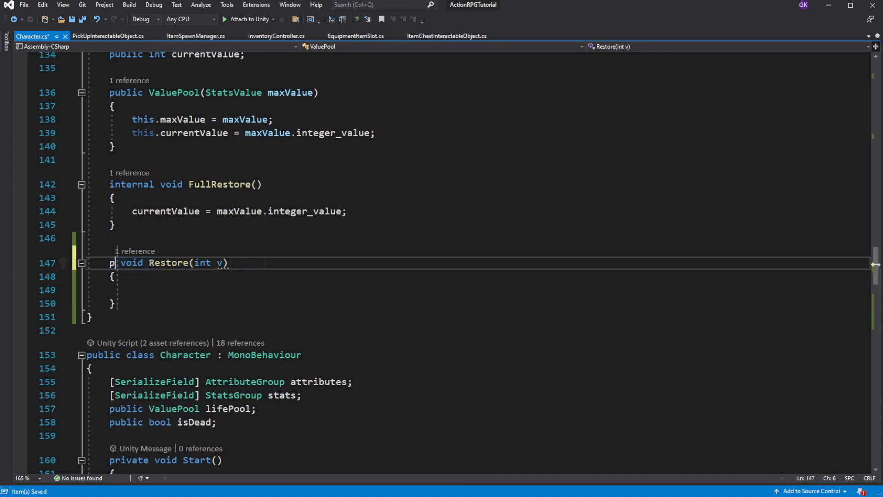
# Make ValuePool's Restore(int v) public and begin its body as a currentValue update by v
pyautogui.write('ublic')
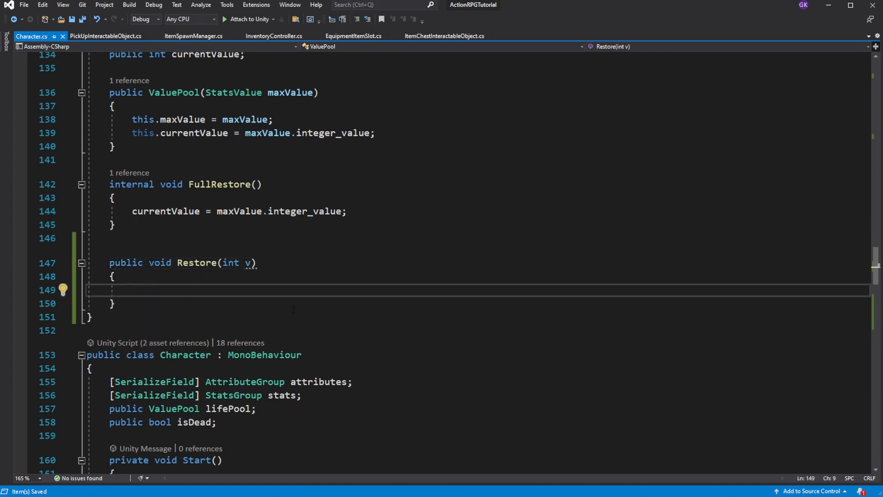
pyautogui.write('c')
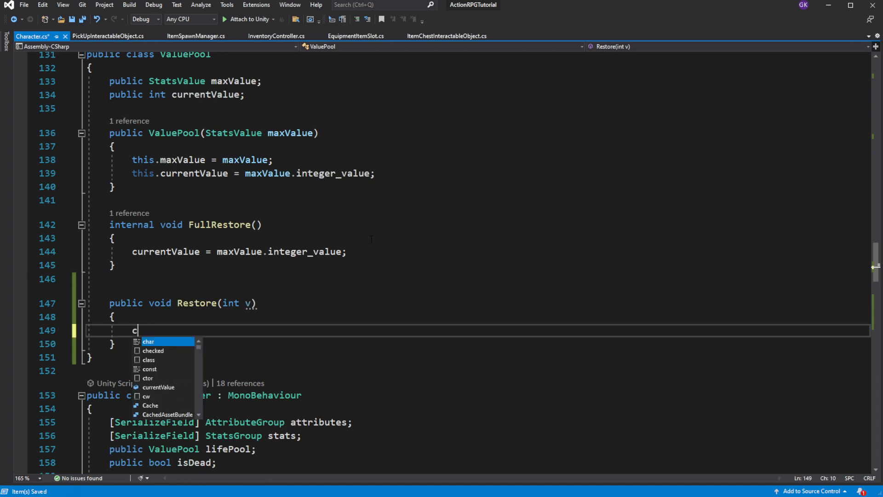
pyautogui.write('currentValue -=')
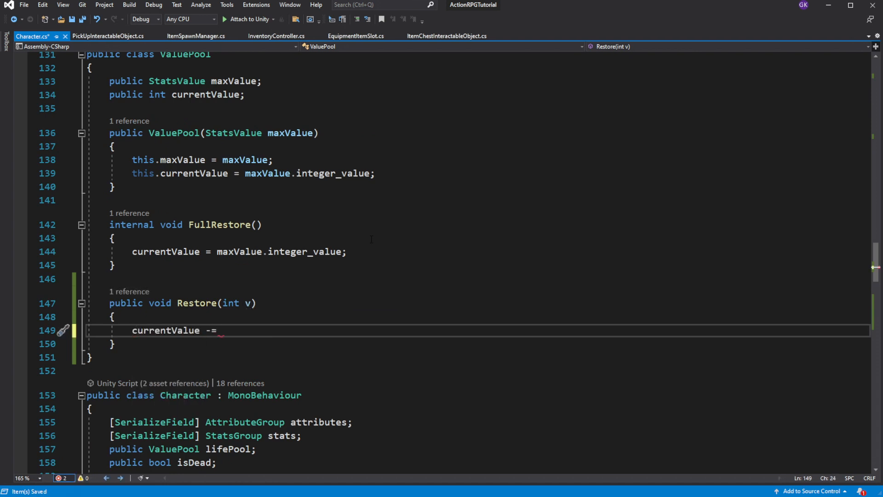
pyautogui.write('= v;')
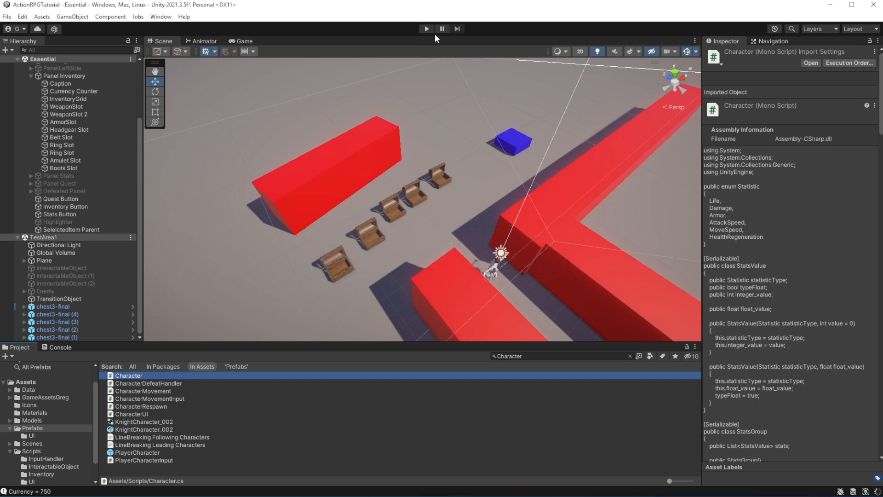
# Enter play mode, select PlayerCharacter and set its Life Pool current value to 15
pyautogui.click(426, 28)
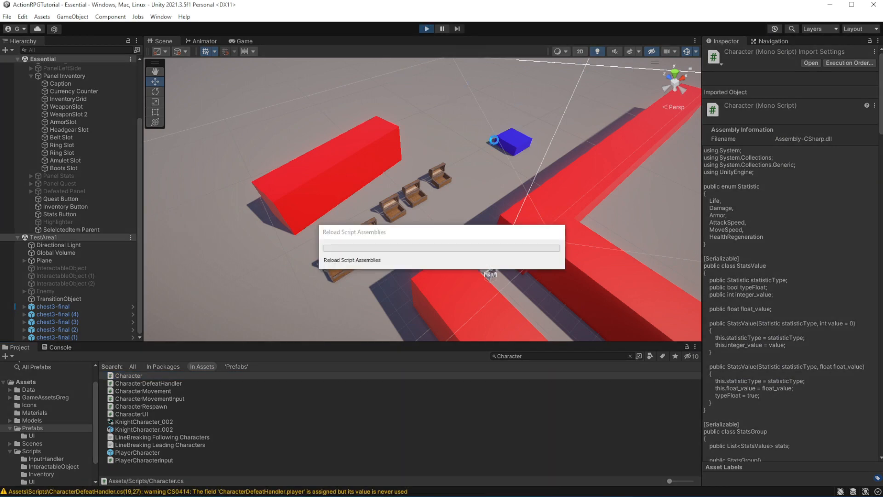
pyautogui.click(241, 40)
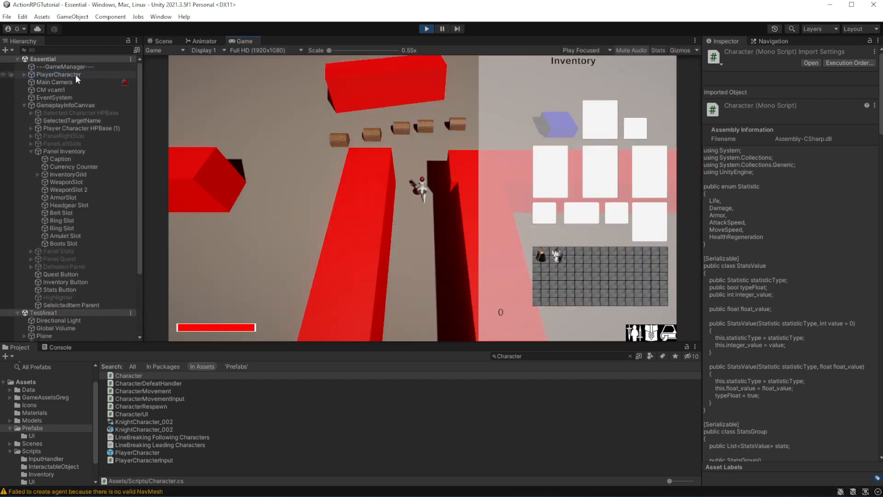
pyautogui.click(58, 74)
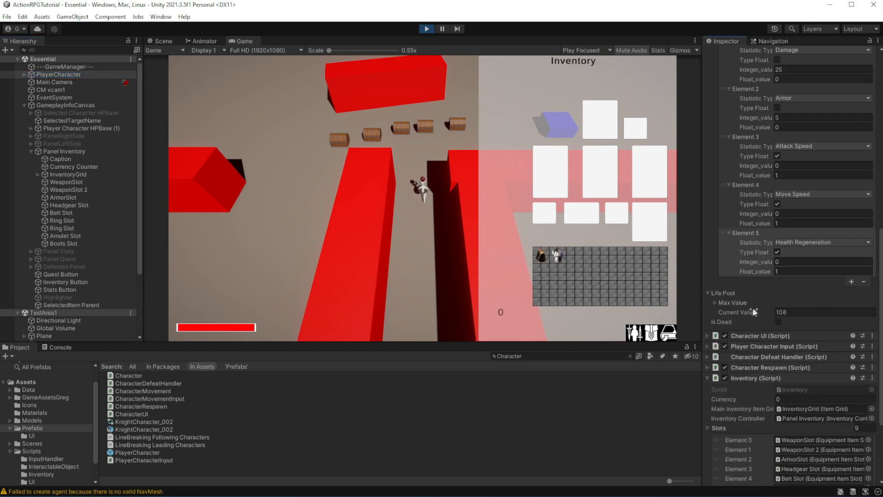
pyautogui.write('15')
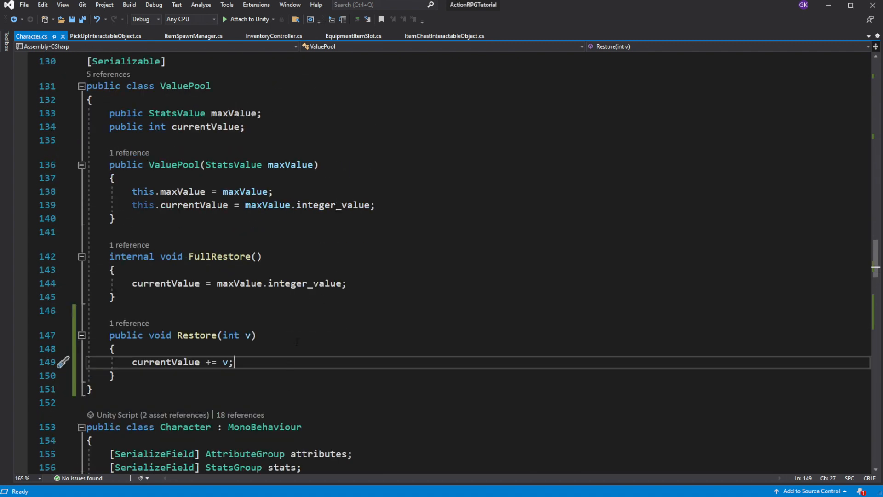
# Add an if check in Restore capping currentValue when it exceeds maxValue.integer_value
pyautogui.write('if(')
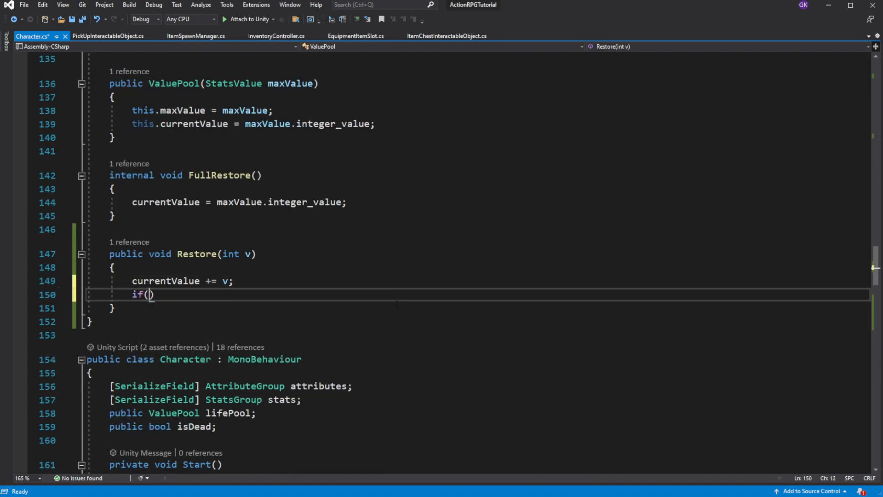
pyautogui.write('currentValue >')
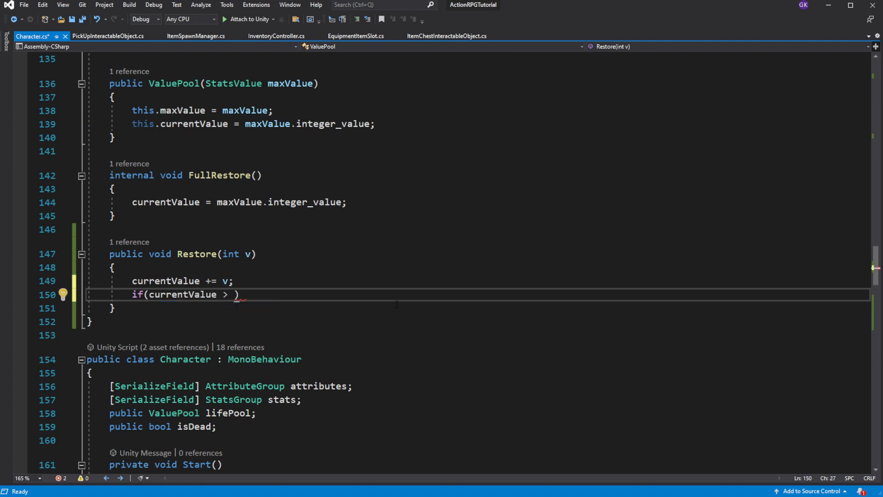
pyautogui.write('=')
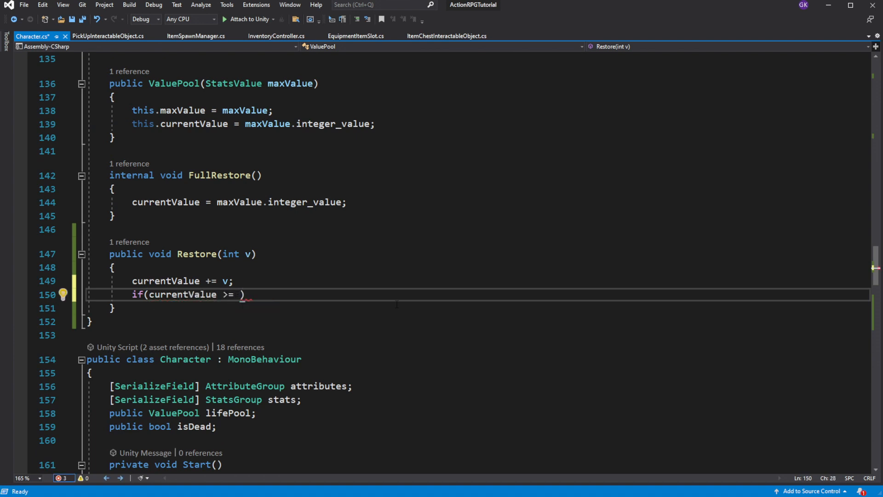
pyautogui.write('c')
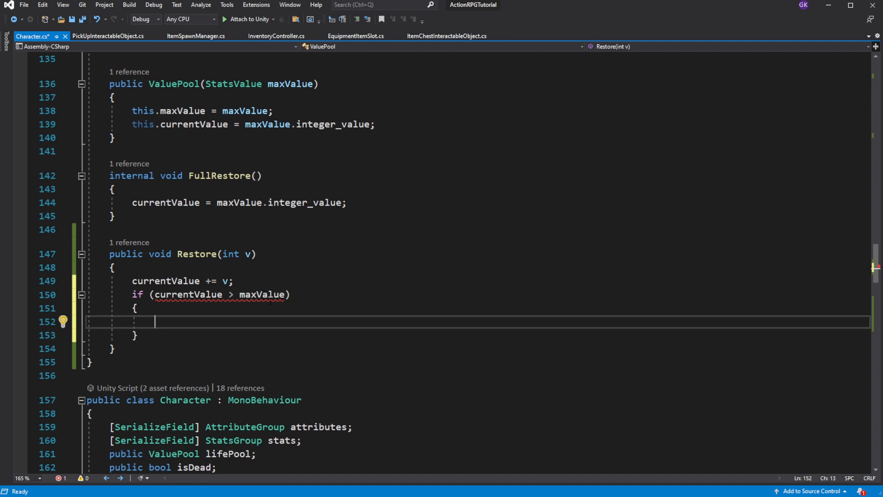
pyautogui.click(262, 294)
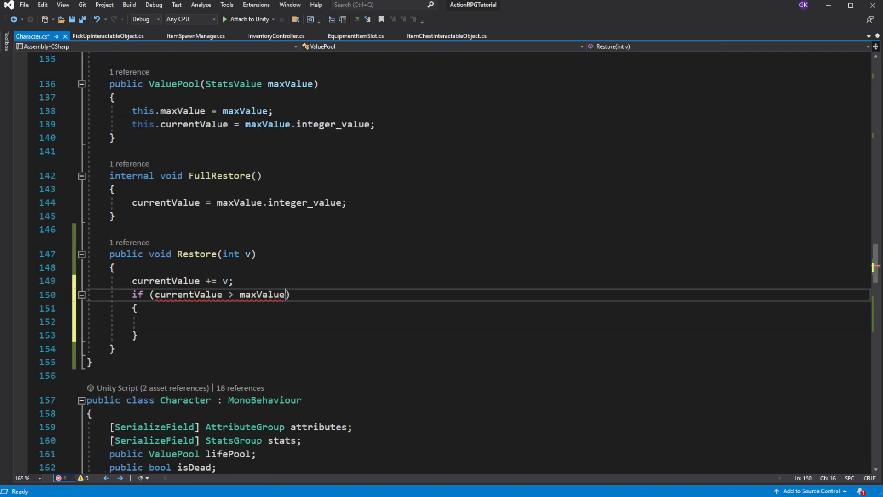
pyautogui.write('.int')
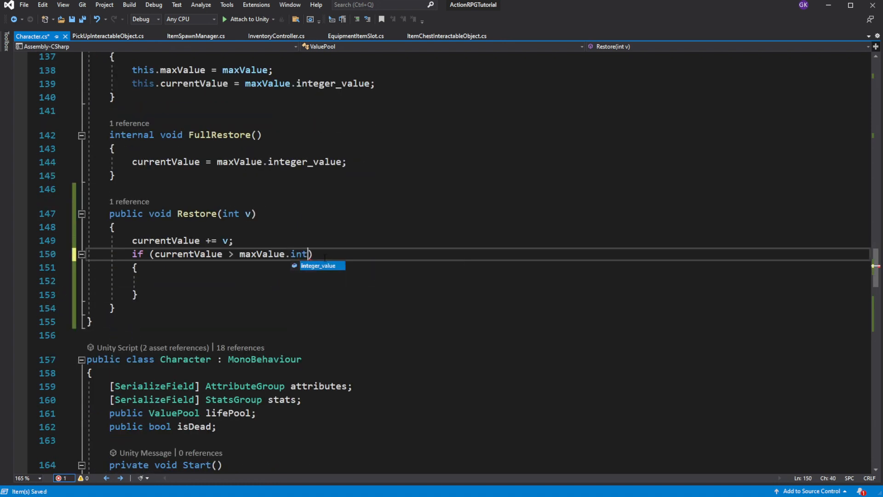
pyautogui.press('Tab')
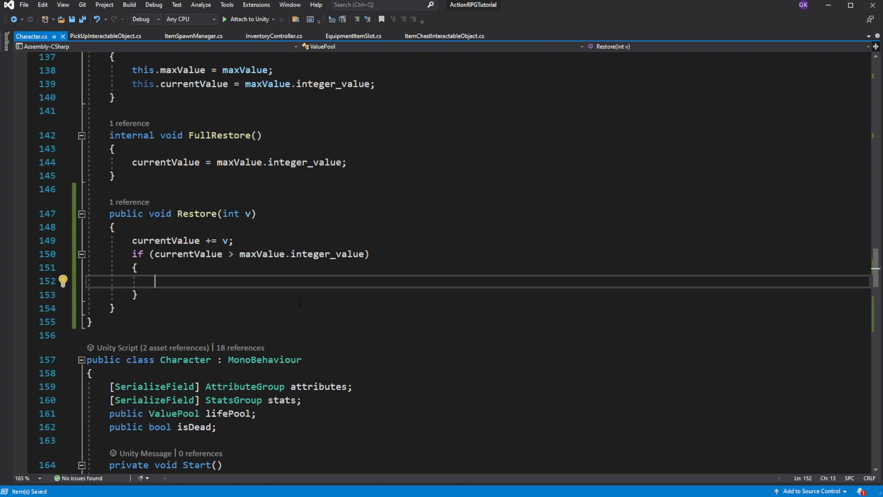
pyautogui.write('curre')
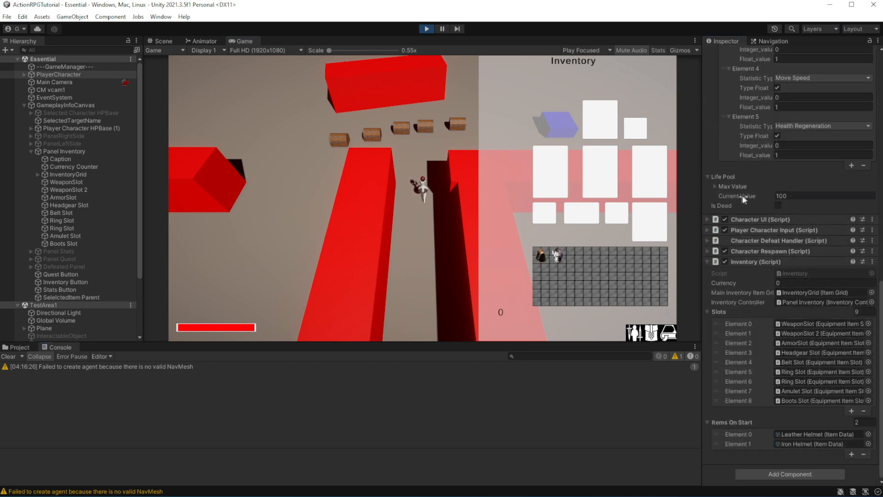
# Lower Life Pool current value to 23 and set Health Regeneration float_value to 3.2
pyautogui.click(823, 195)
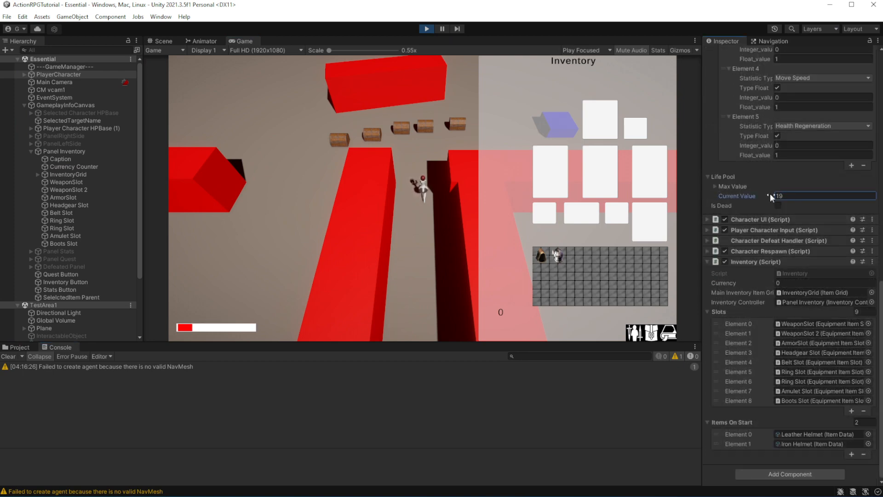
pyautogui.click(823, 155)
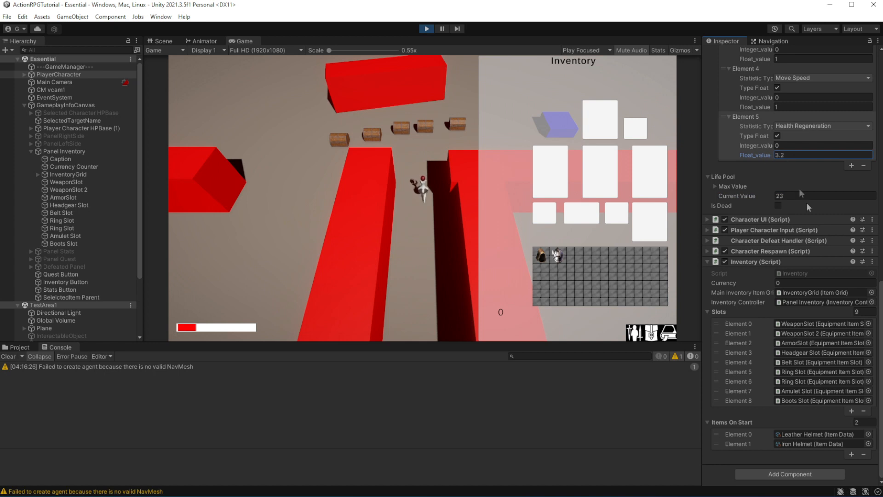